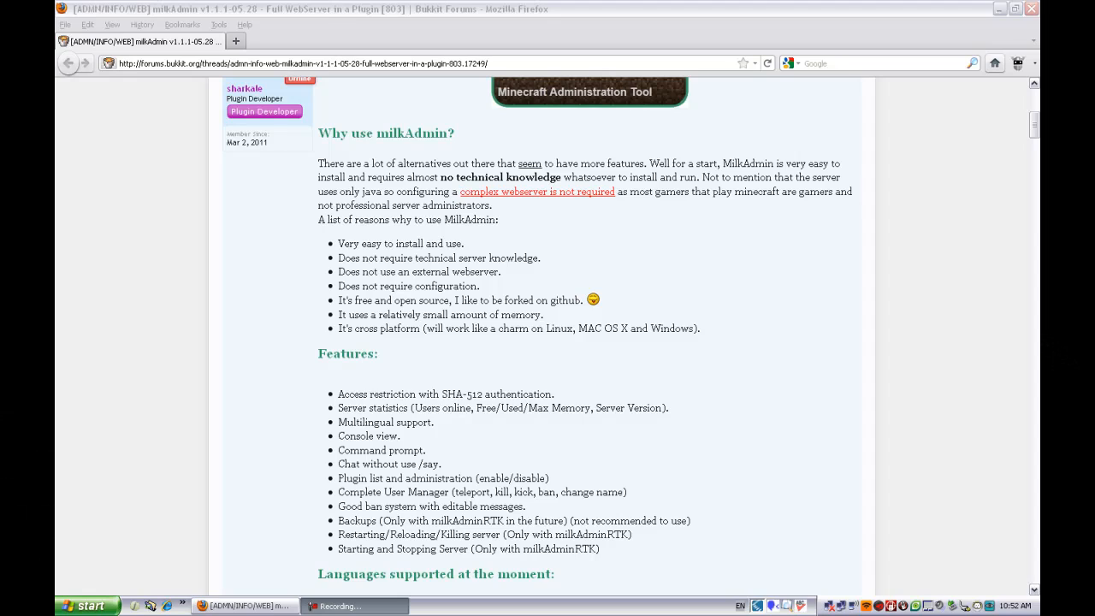
mouse_move(330, 275)
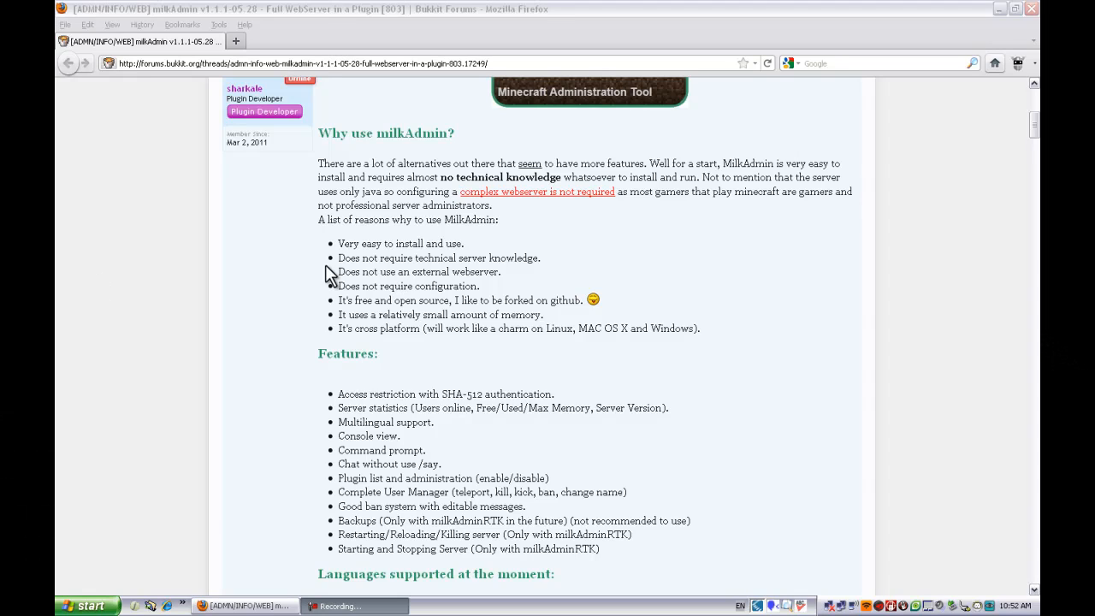
mouse_move(312, 305)
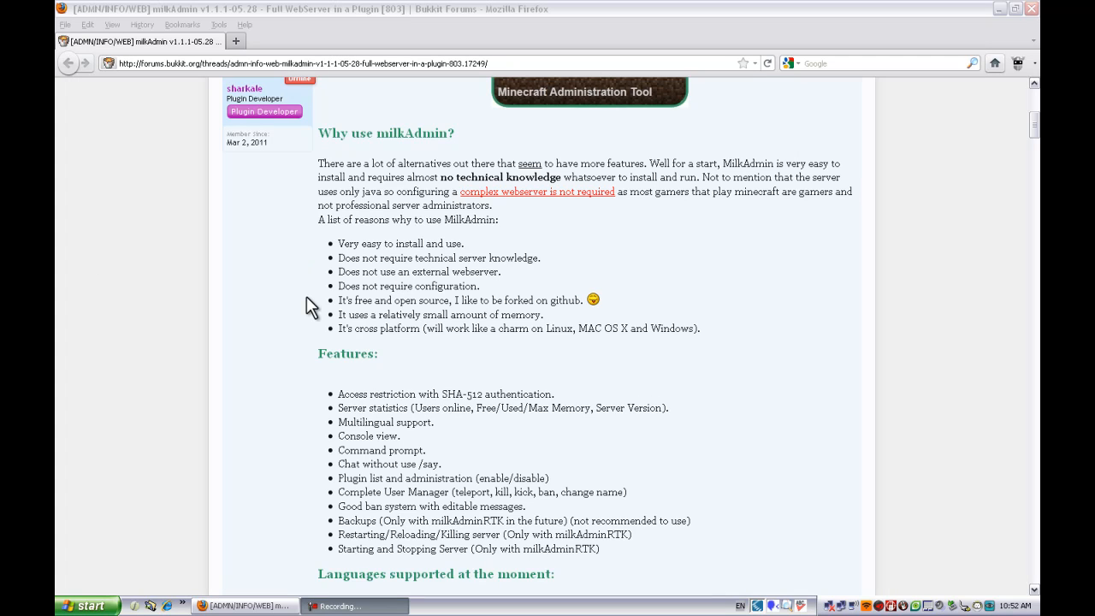
mouse_move(206, 261)
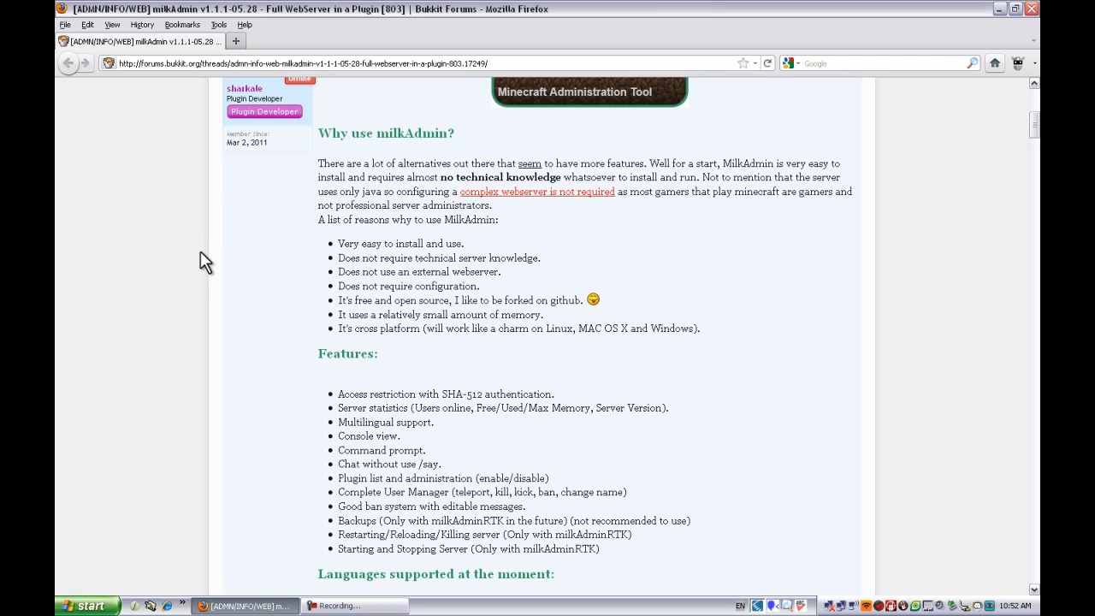
Scroll through the changelog and close the broken link's error page.
scroll("down", 3)
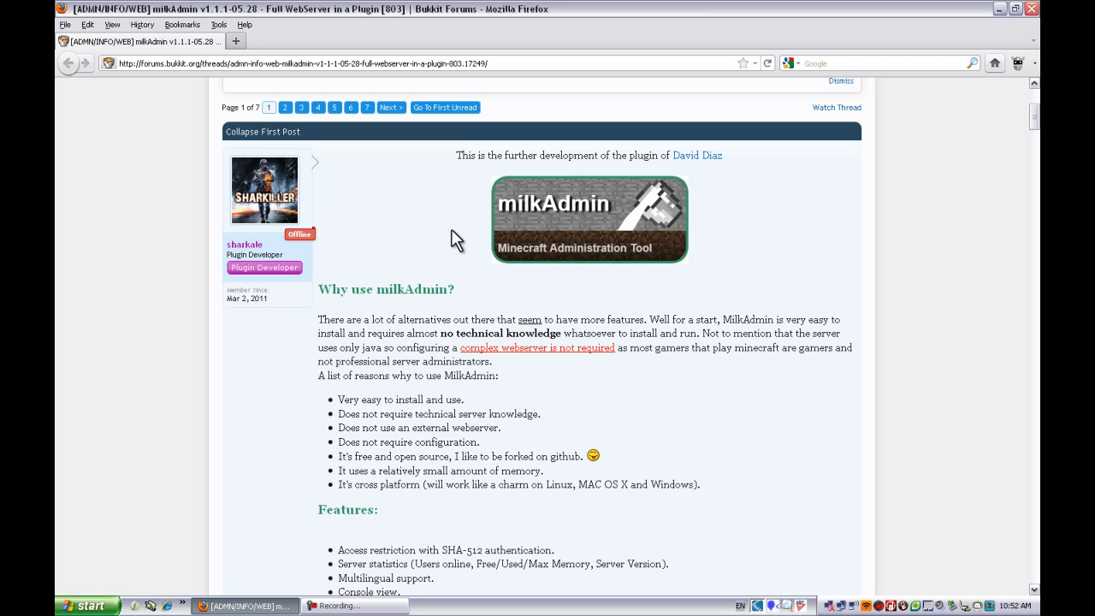
mouse_move(421, 321)
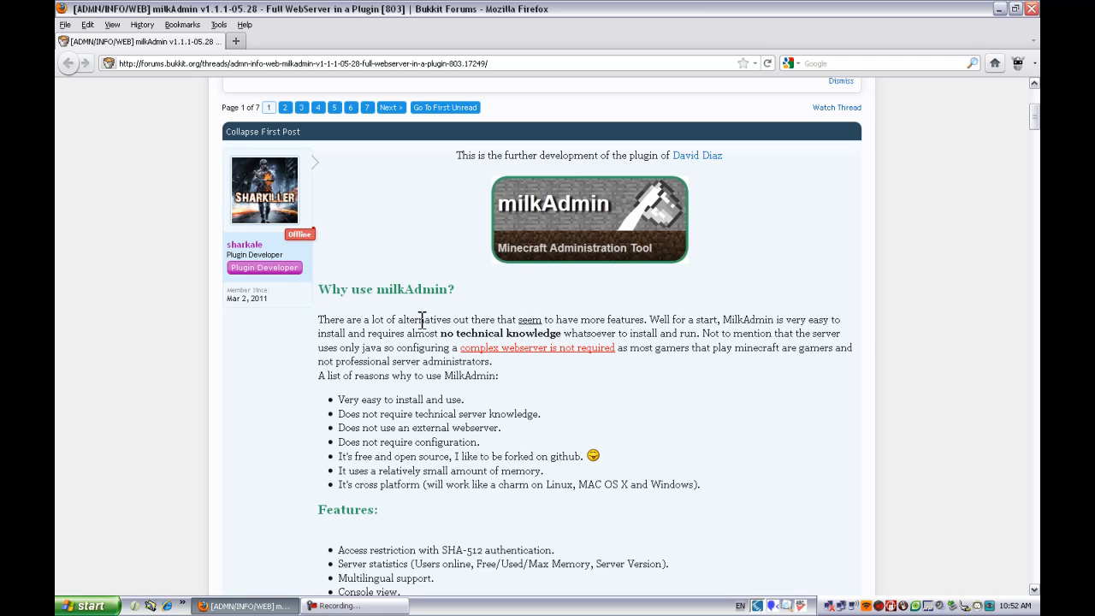
scroll("down", 3)
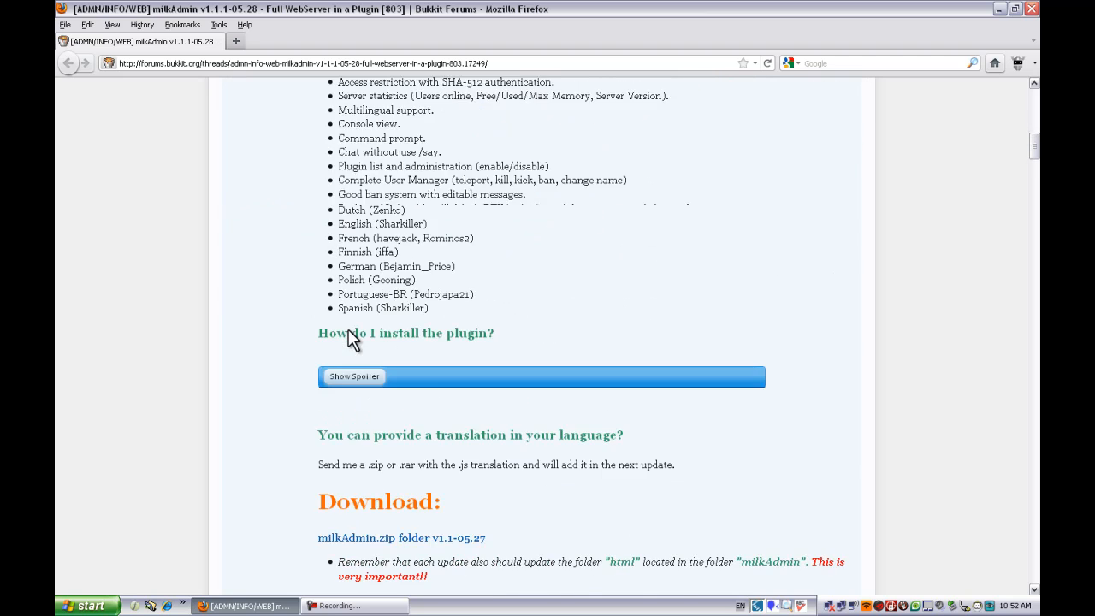
scroll("down", 3)
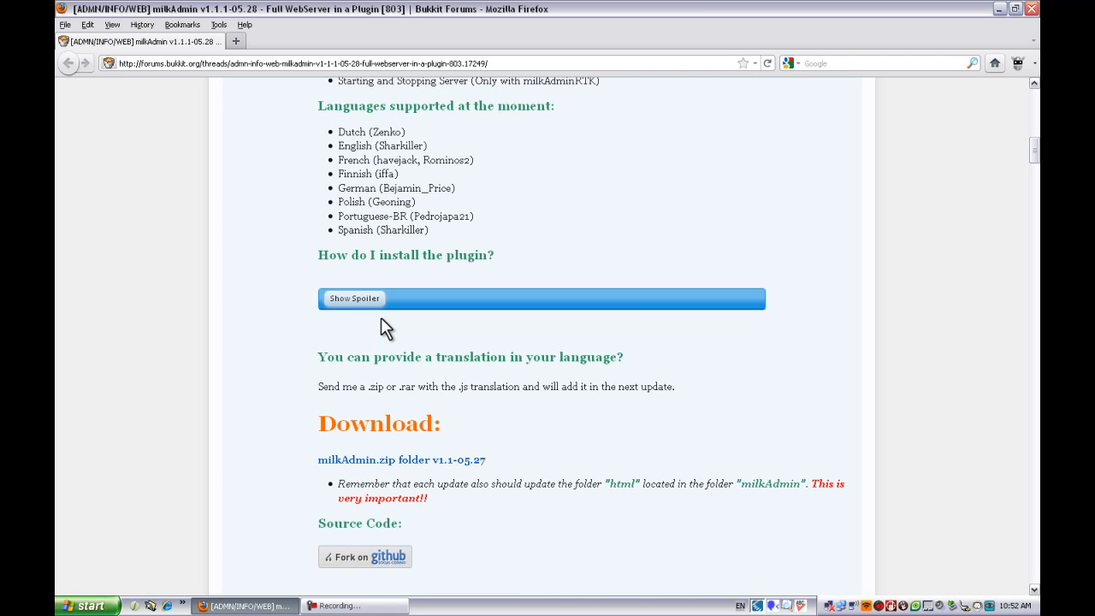
mouse_move(383, 474)
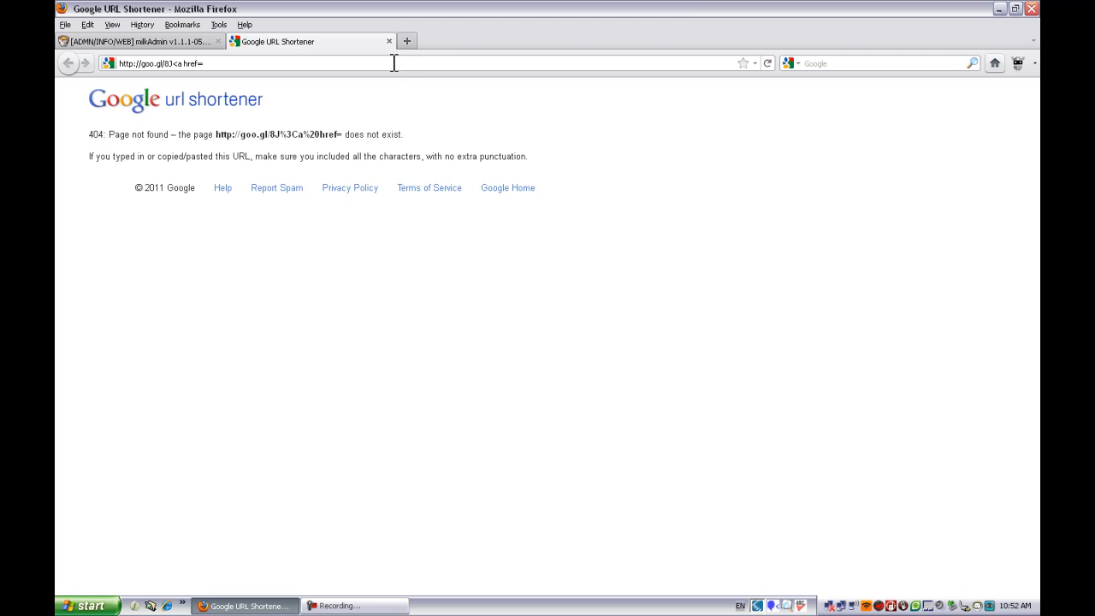
left_click(141, 41)
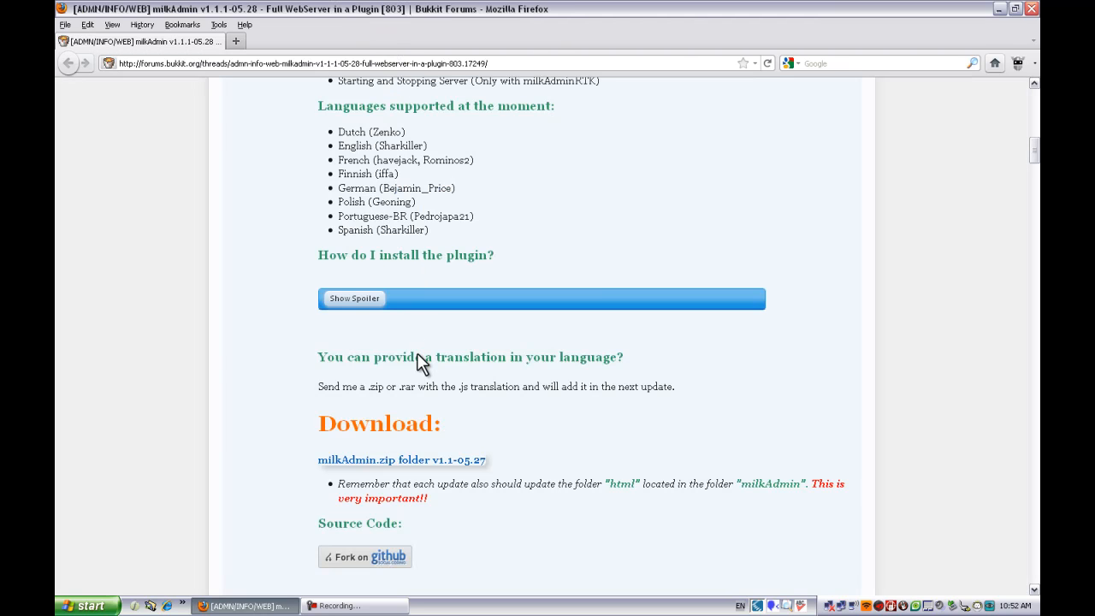
mouse_move(415, 468)
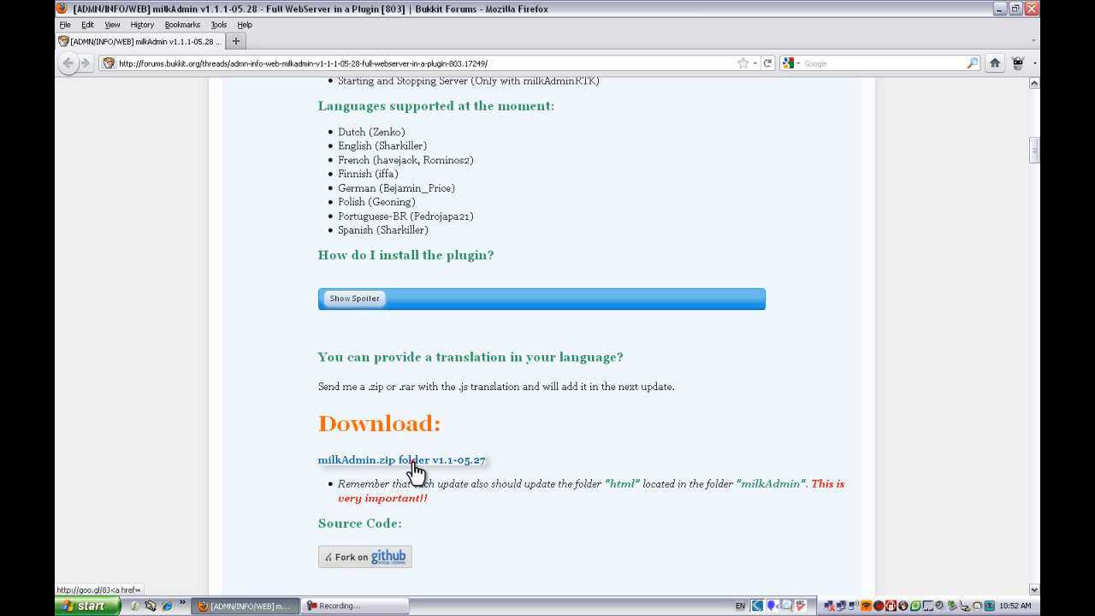
Save the milkAdmin v1.1-05.27 plugin zip from the Plugin link.
left_click(401, 459)
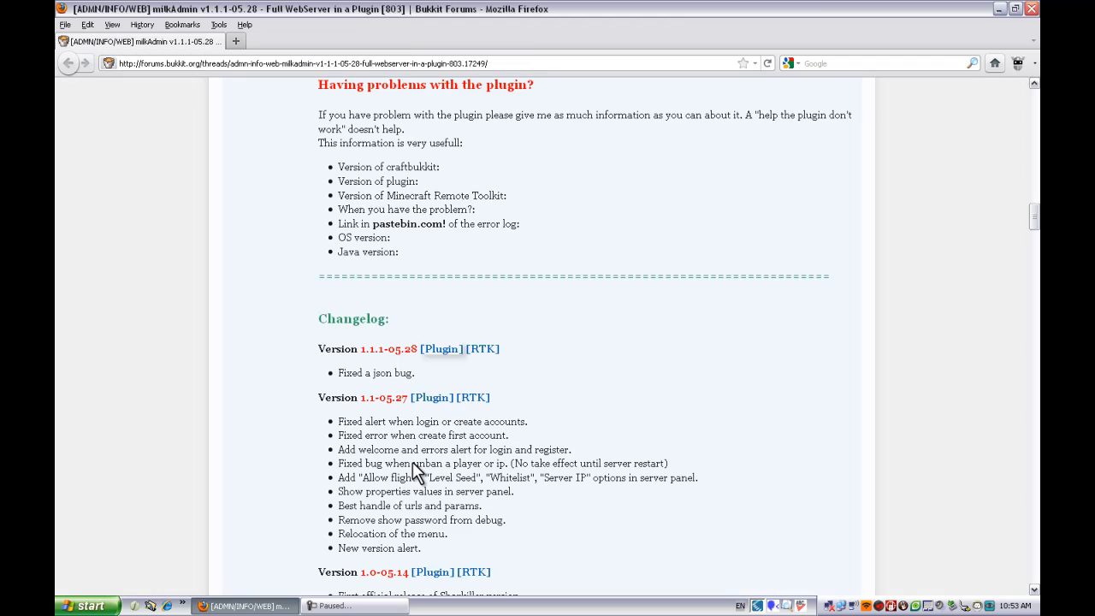
mouse_move(402, 47)
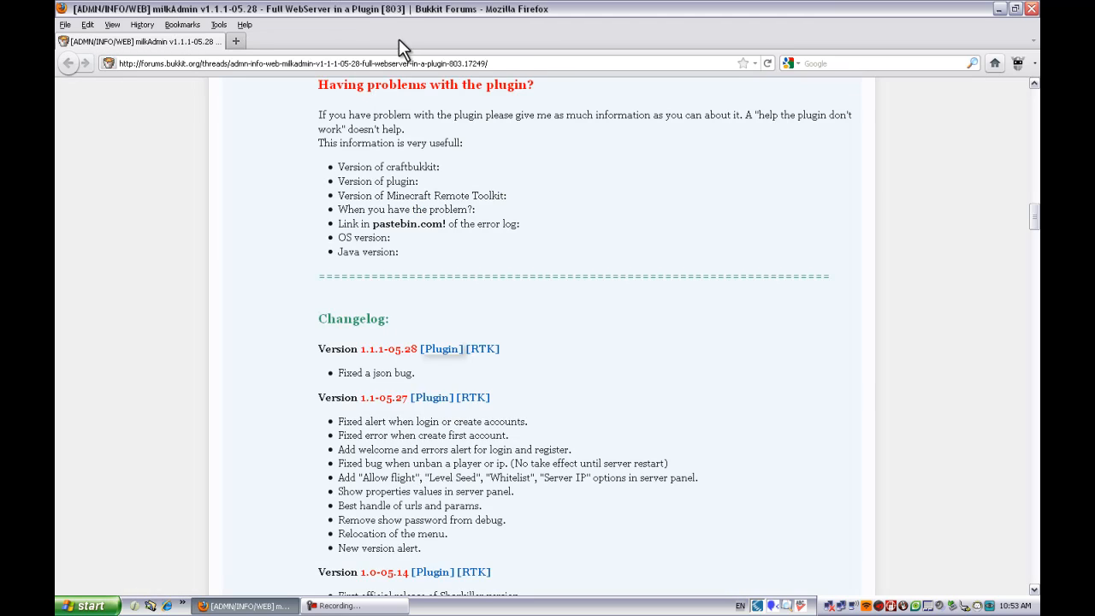
mouse_move(346, 443)
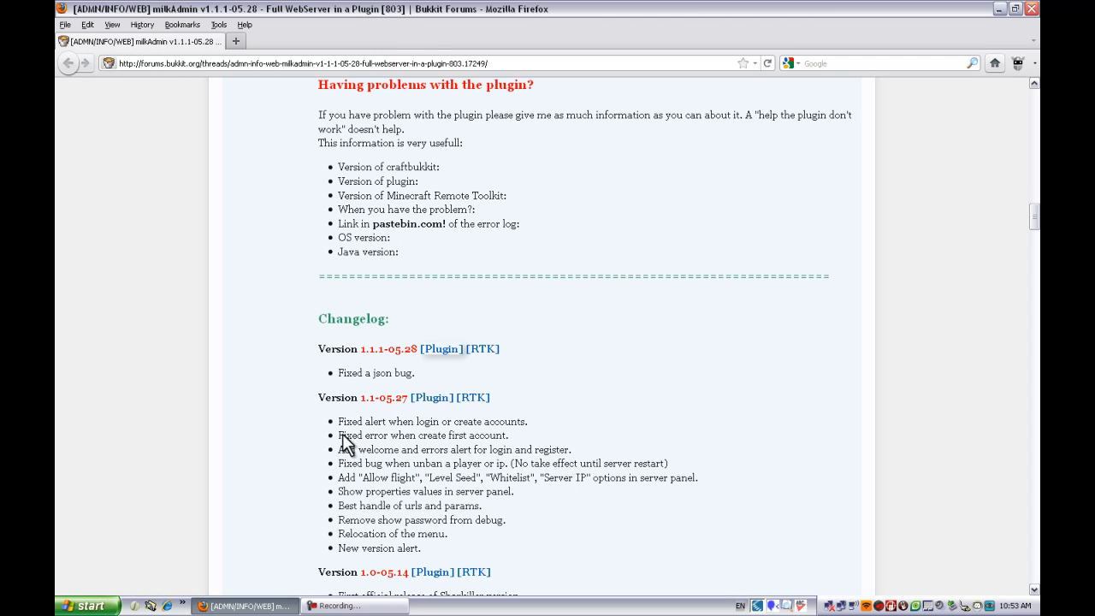
mouse_move(372, 402)
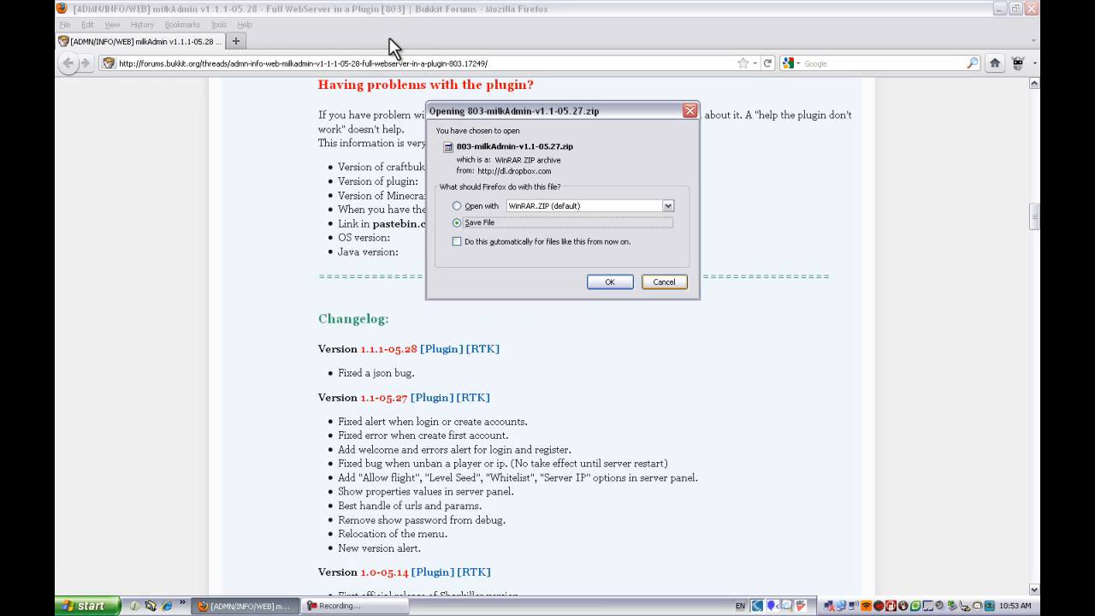
left_click(664, 281)
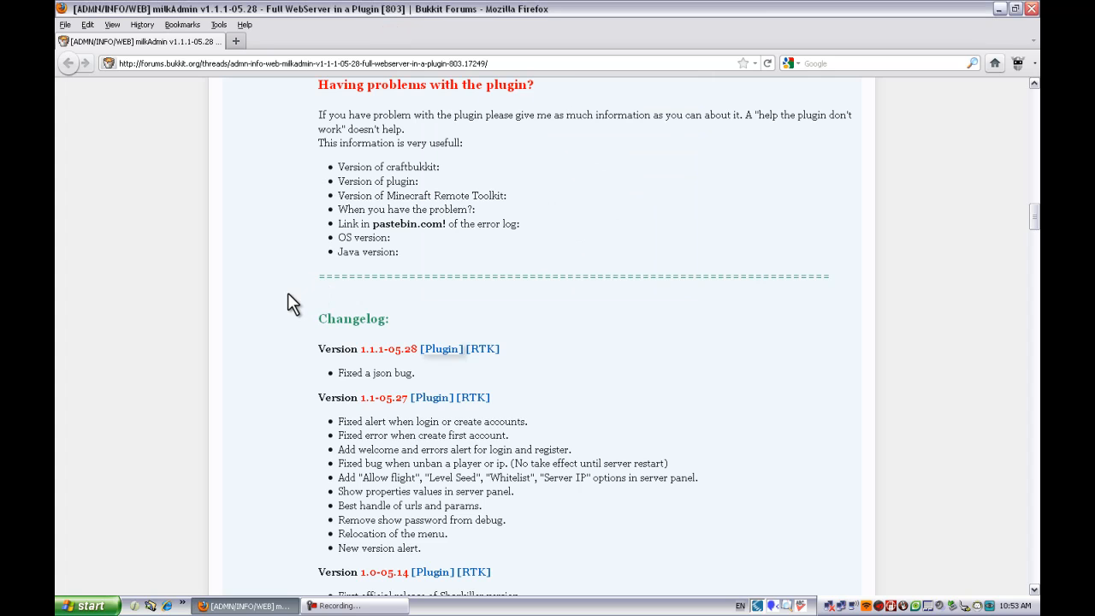
left_click(999, 9)
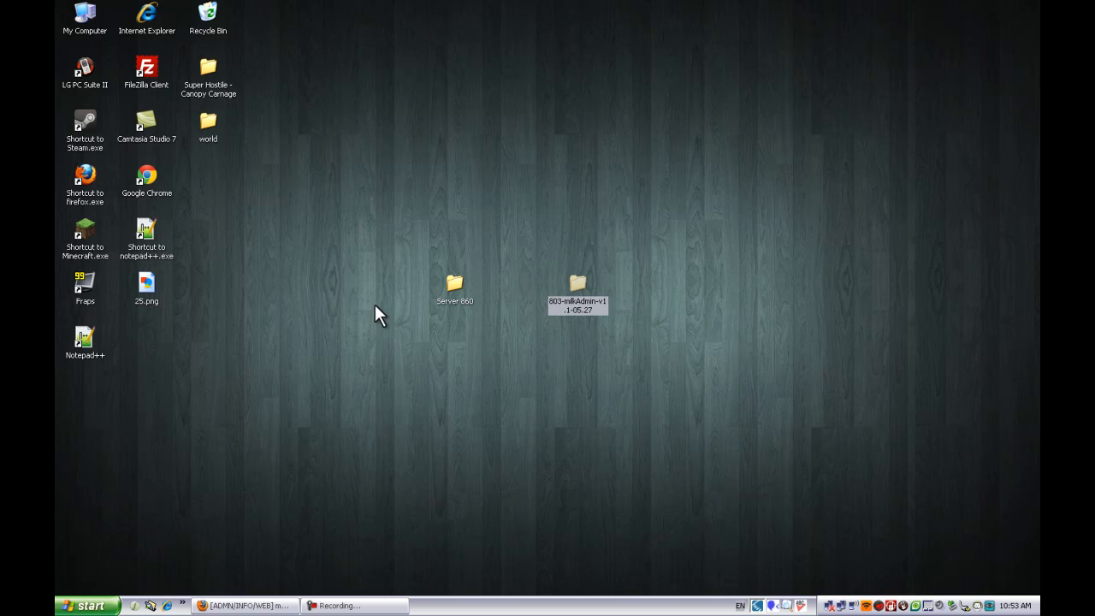
Open the 803-milkAdmin-v1.1-05.27 package folder and move its window aside.
double_click(577, 282)
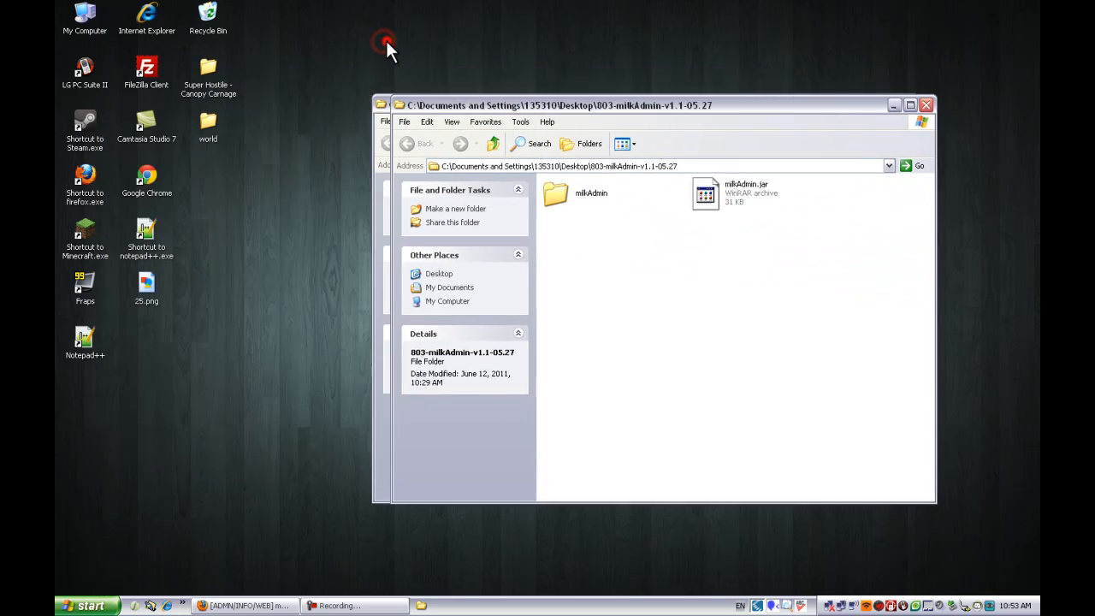
left_click_drag(556, 105, 612, 117)
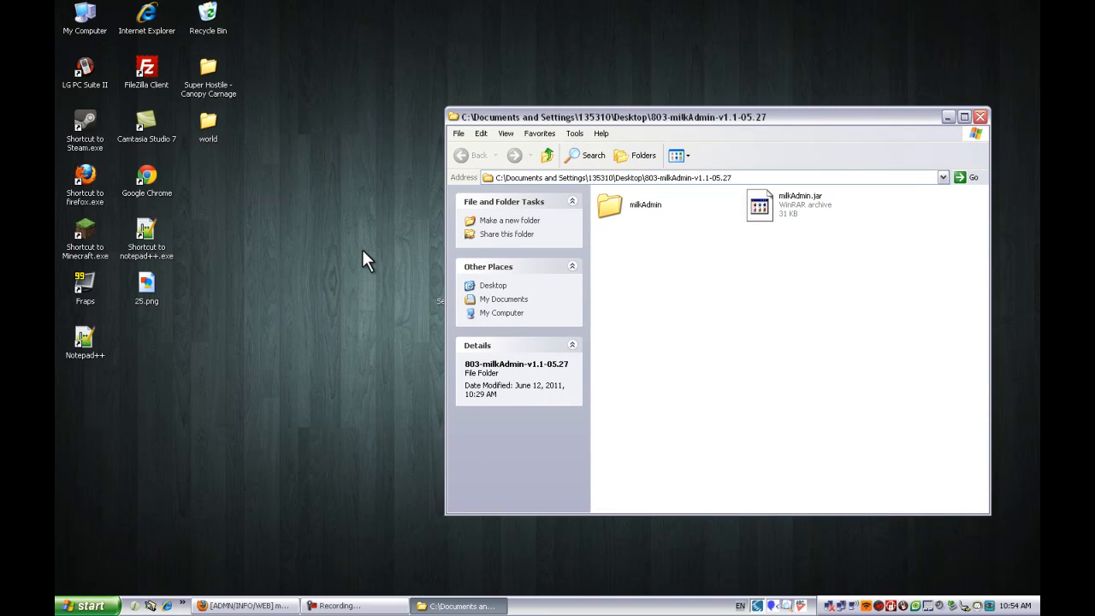
mouse_move(419, 331)
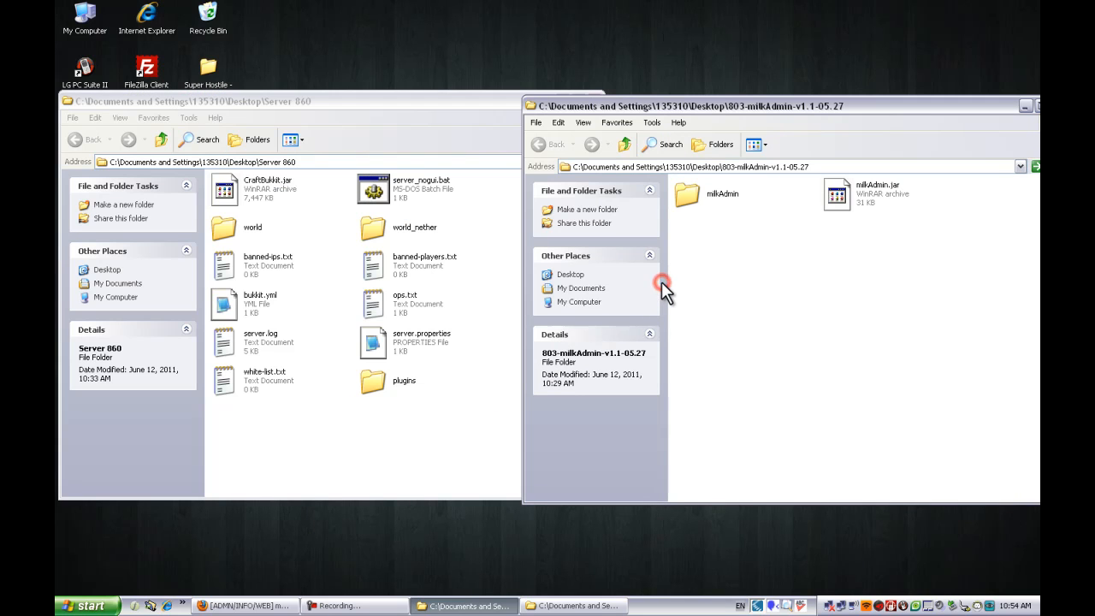
mouse_move(667, 294)
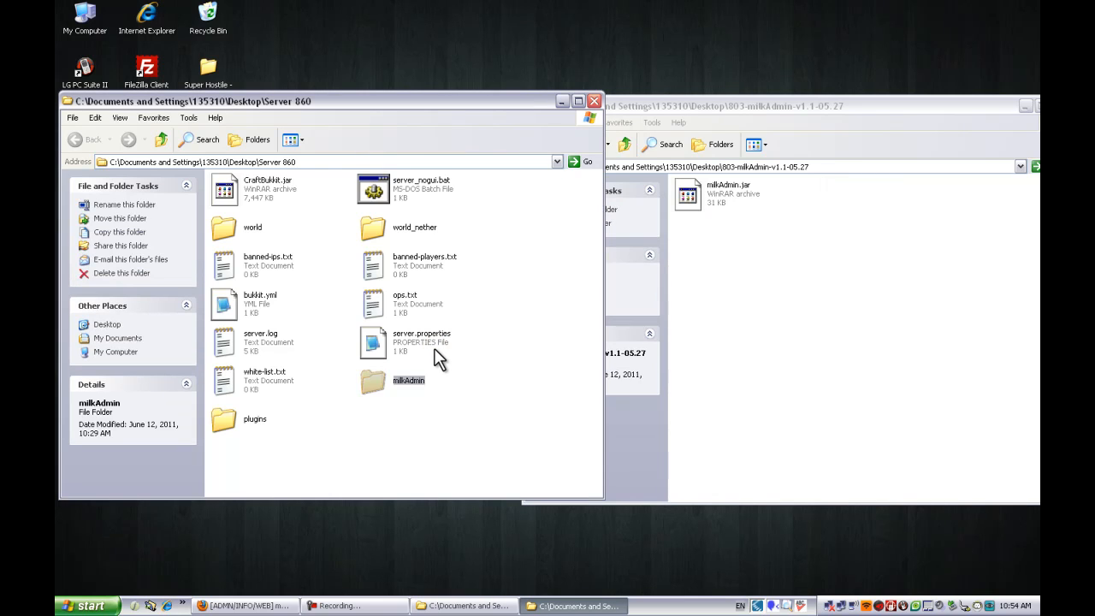
mouse_move(569, 287)
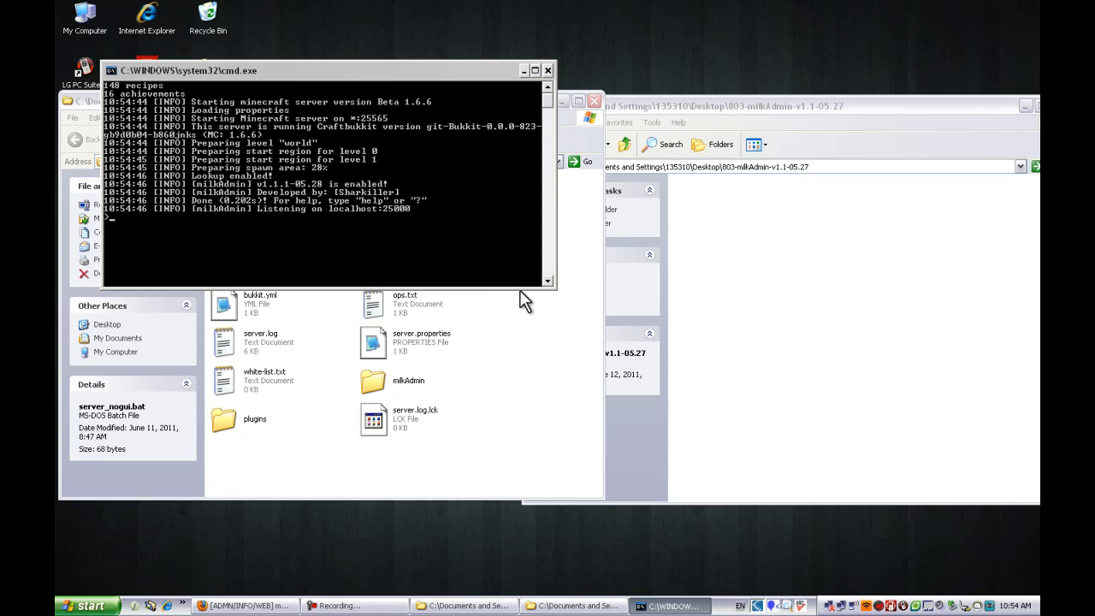
mouse_move(584, 295)
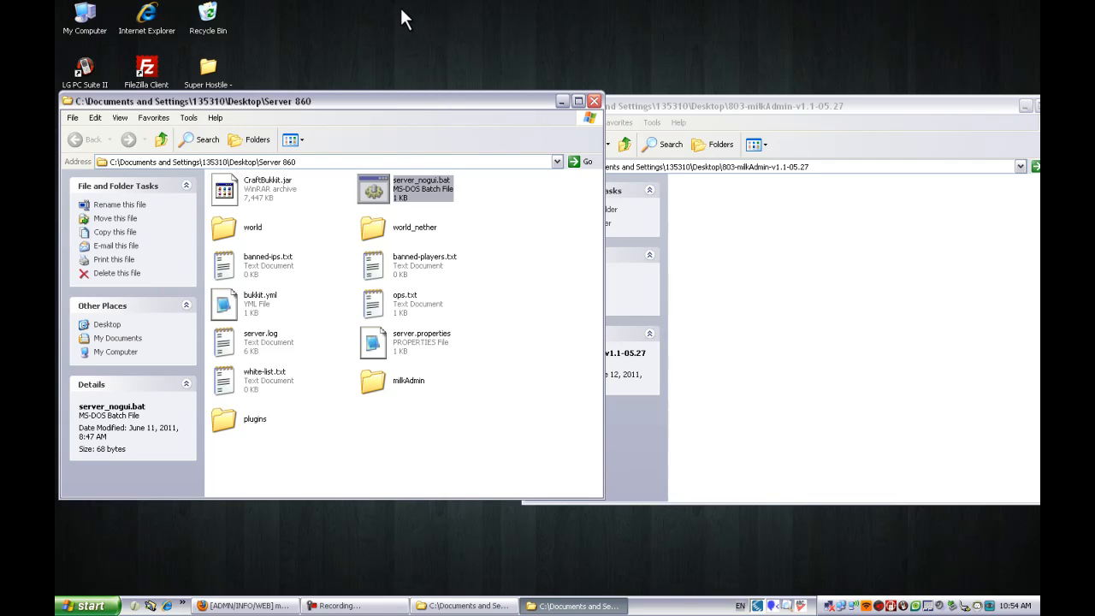
mouse_move(406, 75)
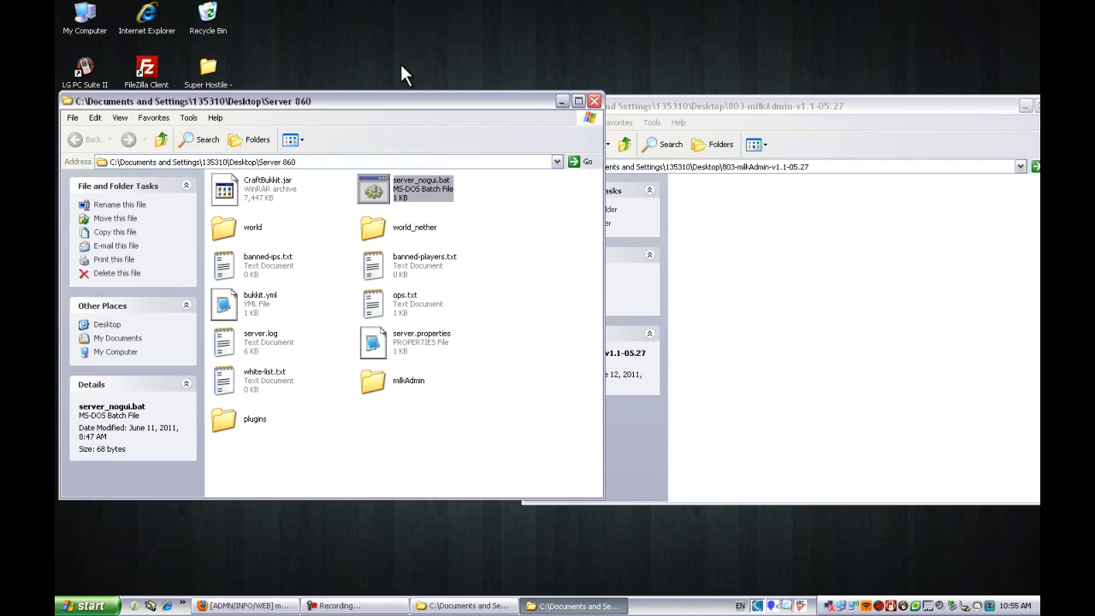
mouse_move(678, 114)
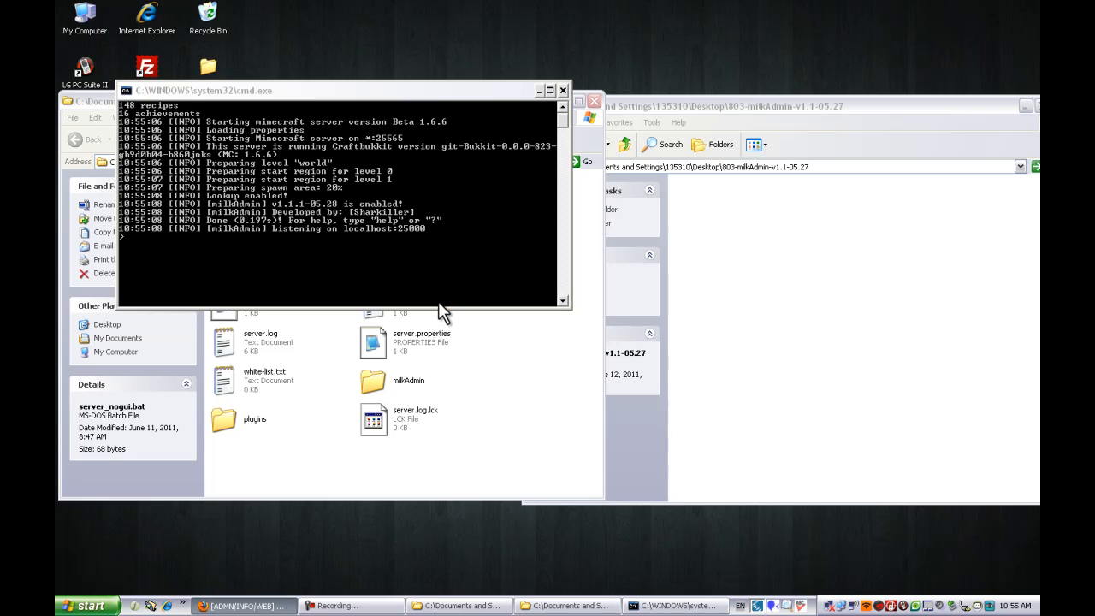
Bring Firefox to the front while the milkAdmin server runs on localhost:25000.
left_click(244, 606)
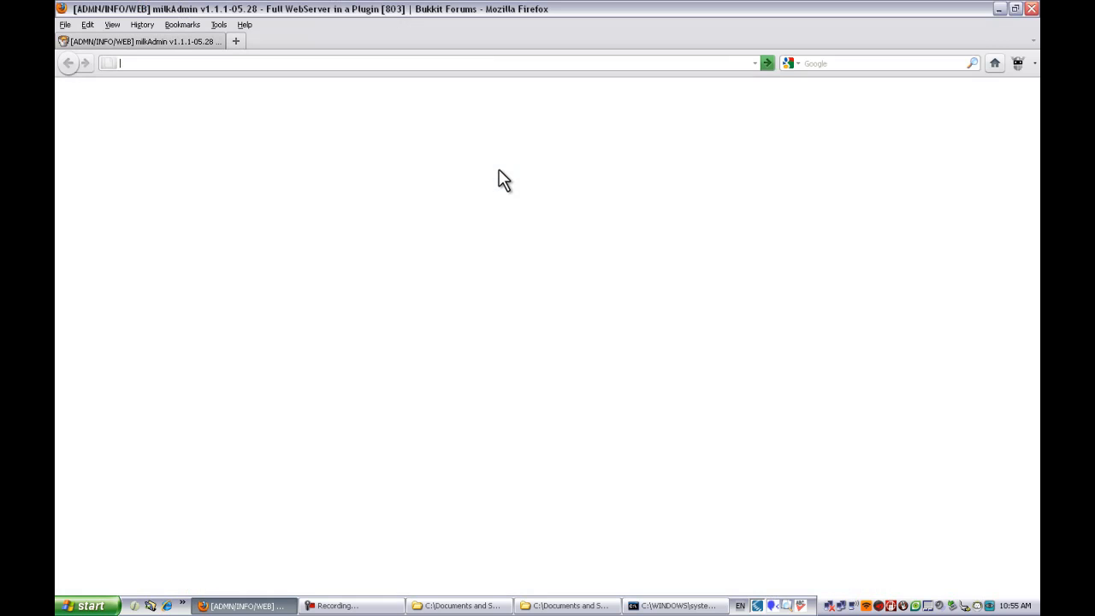
Open a new browser tab and go to 127.0.0.1:25000.
left_click(236, 41)
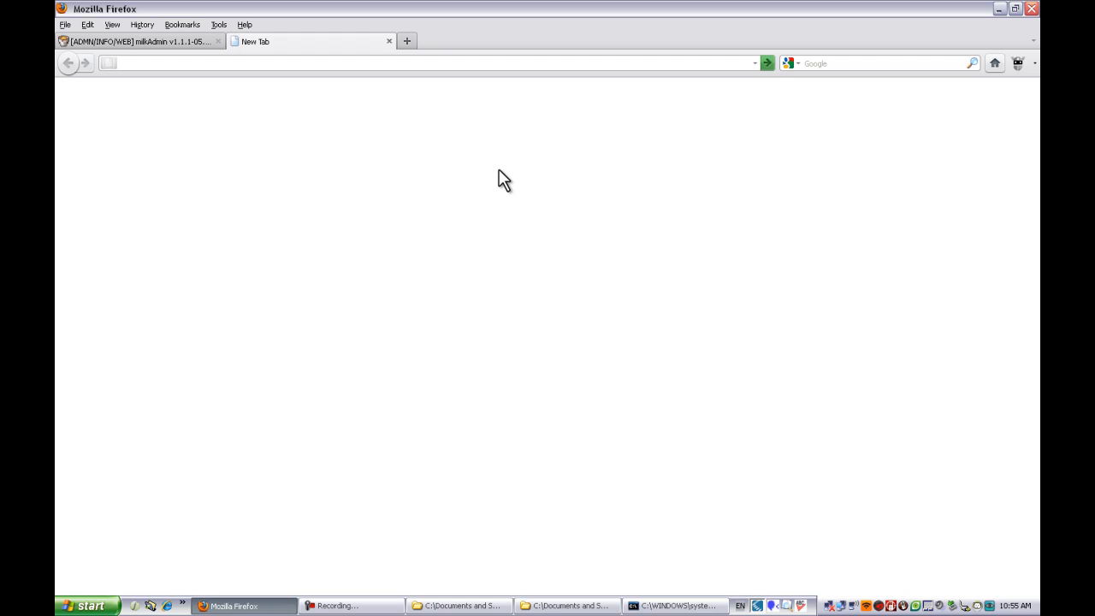
mouse_move(603, 137)
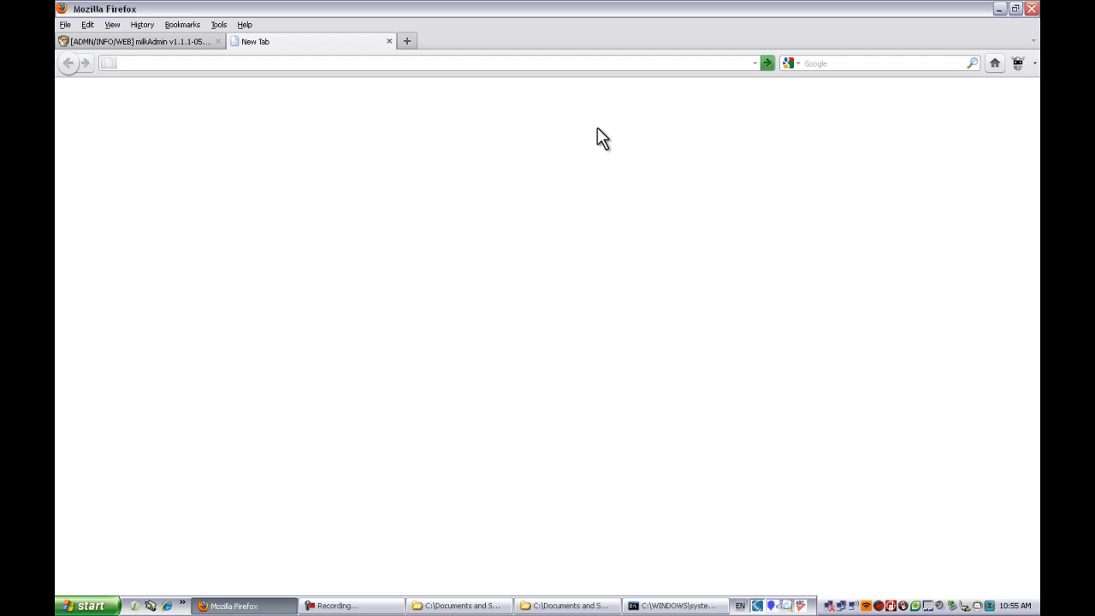
type("127.0.0.1")
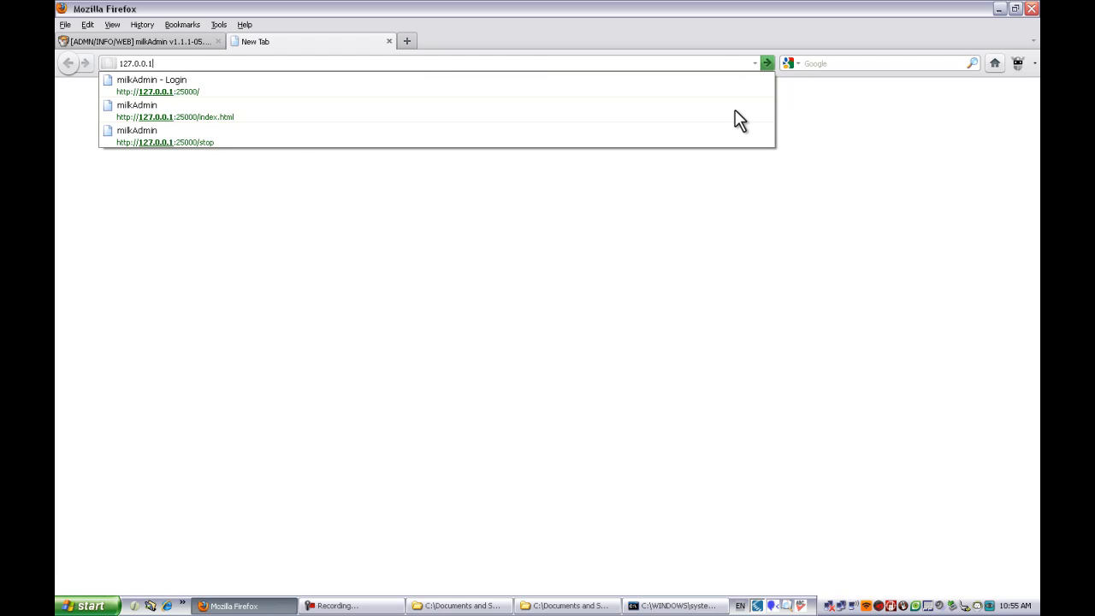
mouse_move(677, 198)
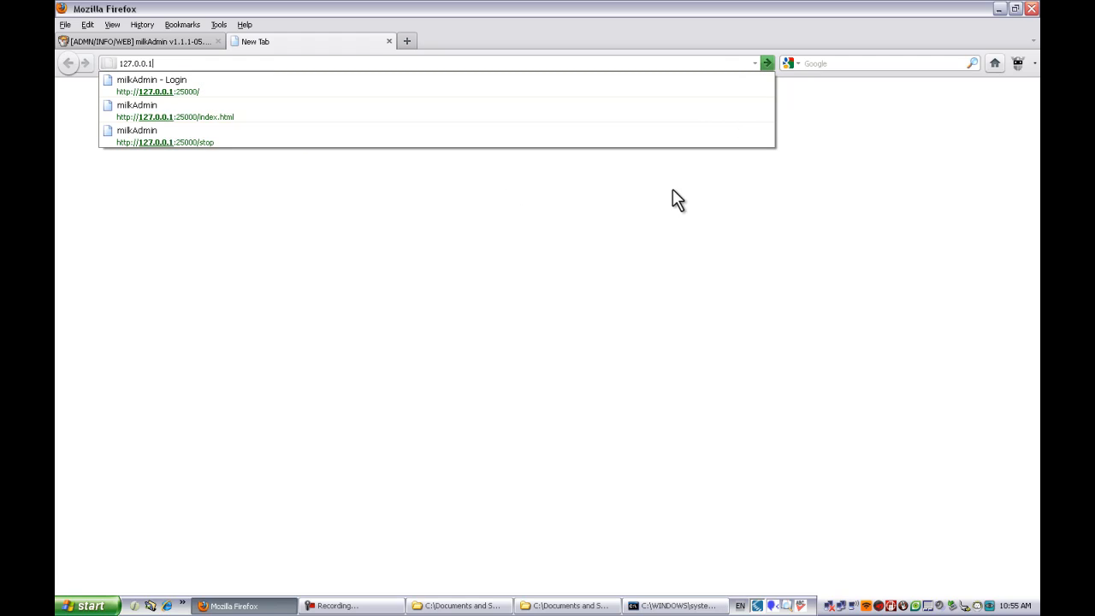
type("2")
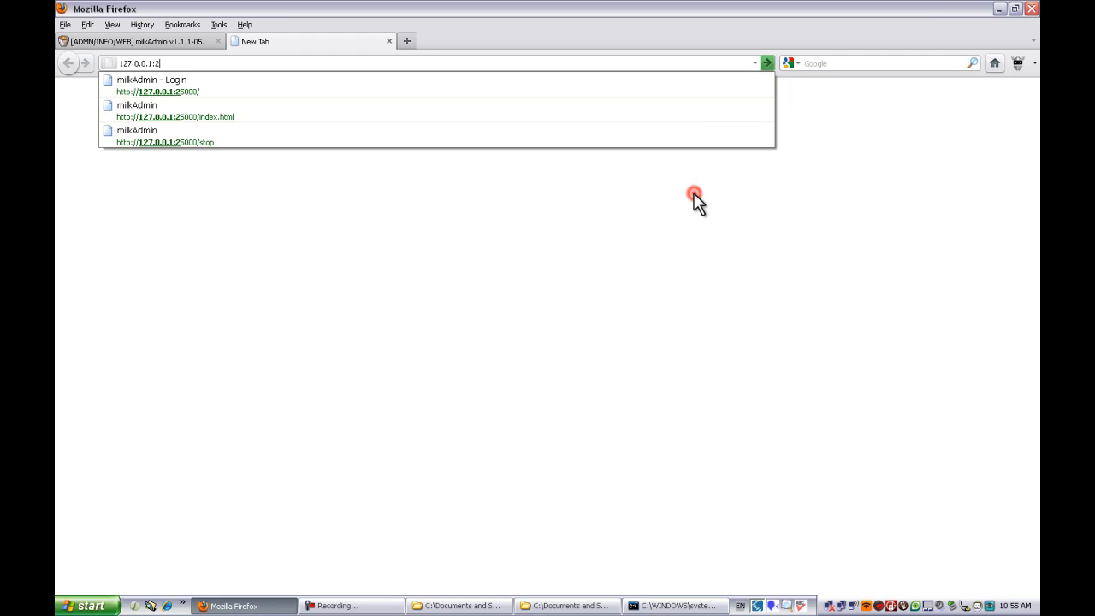
type("5000/")
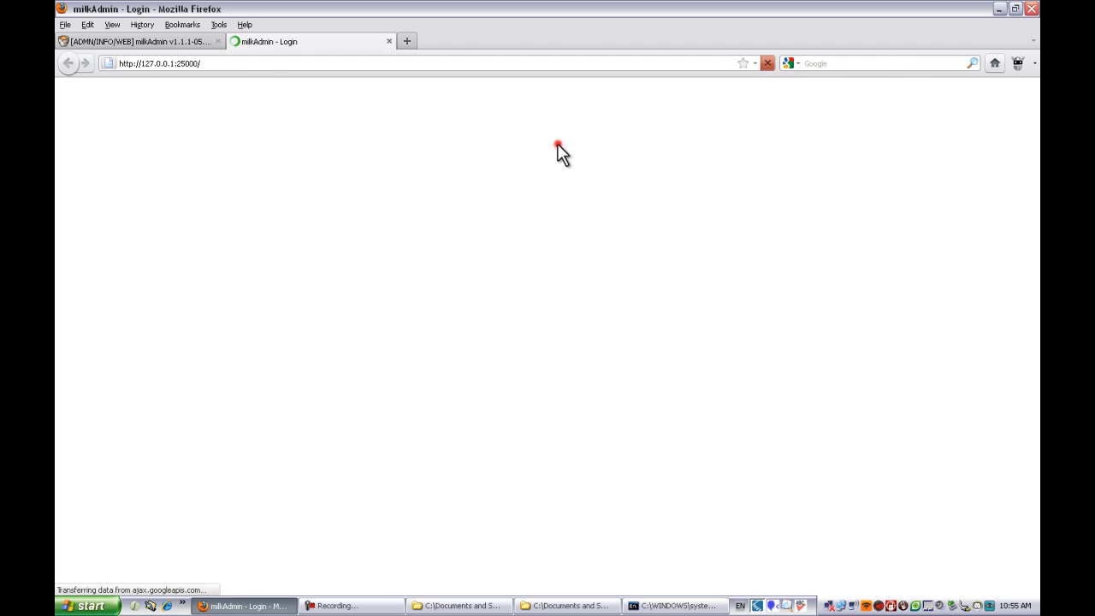
mouse_move(678, 197)
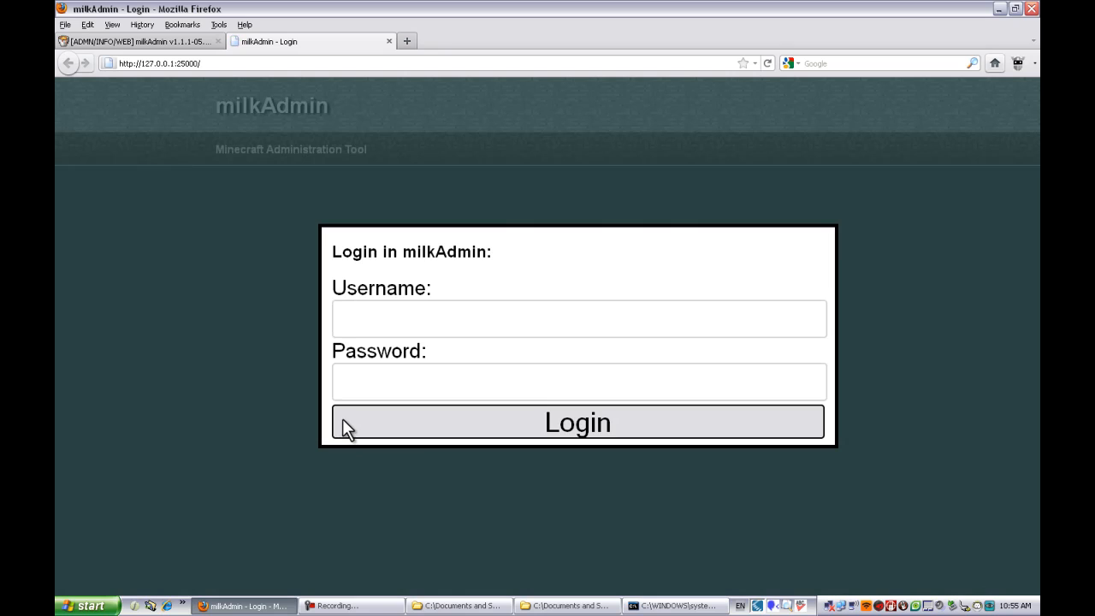
Log in as admin, register a new account, and continue to the dashboard.
type("admin")
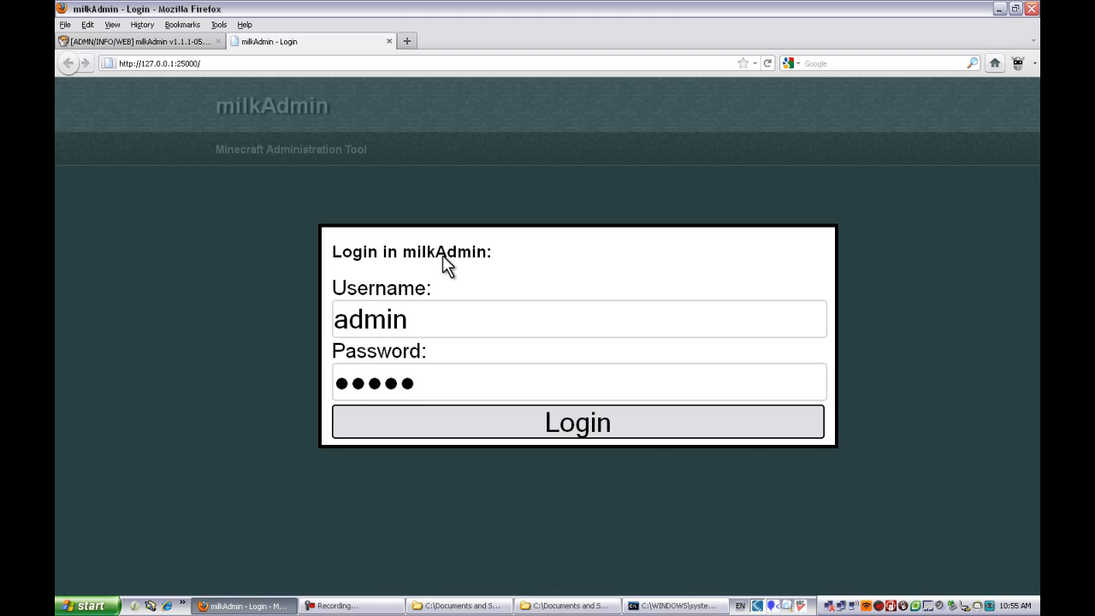
mouse_move(768, 169)
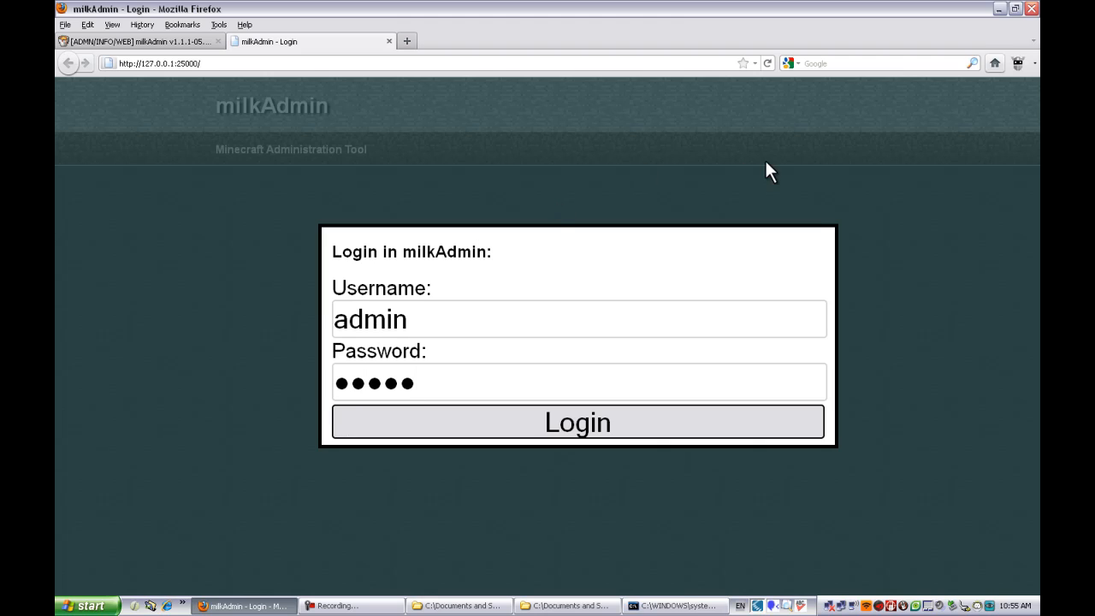
left_click(577, 421)
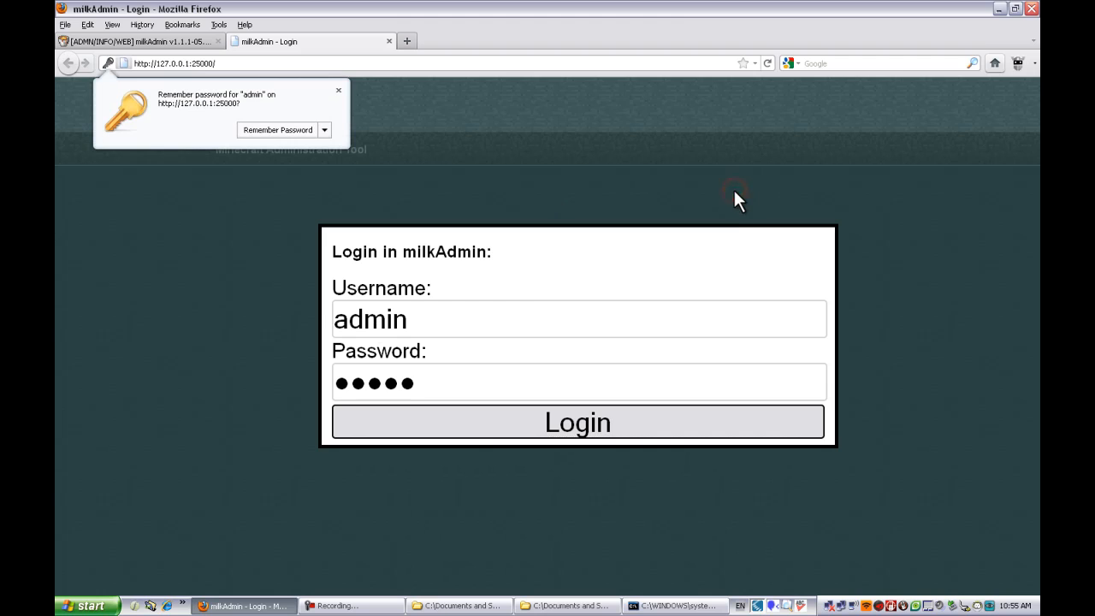
left_click(578, 421)
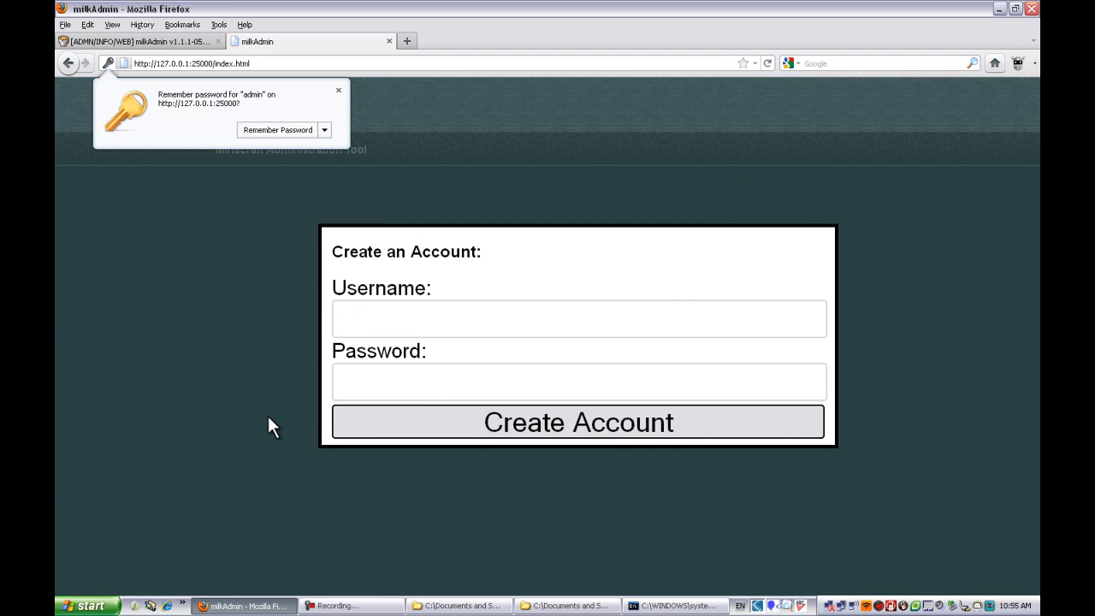
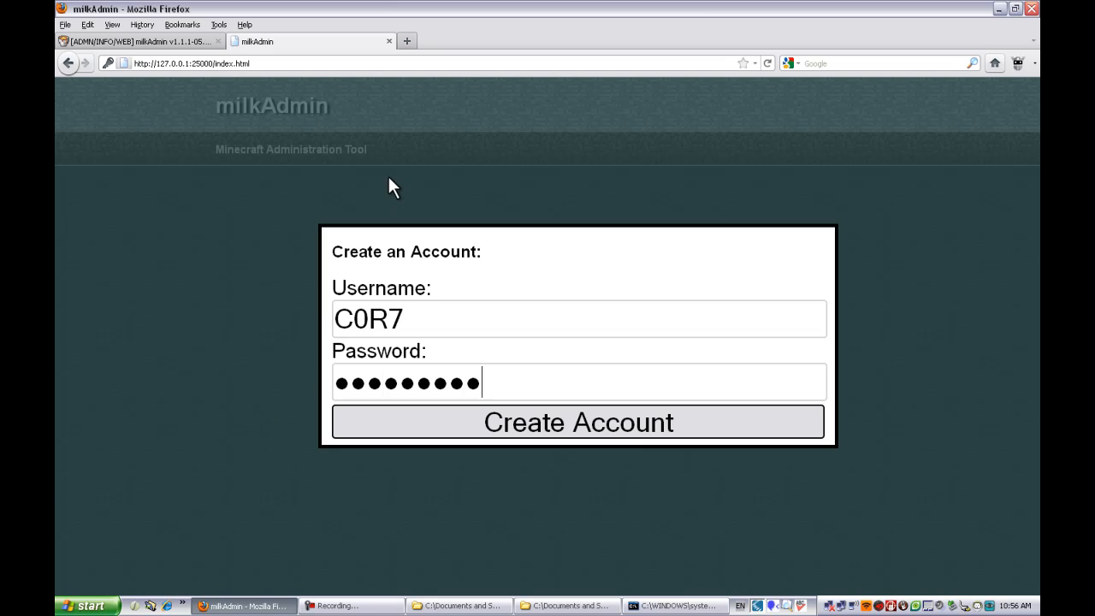
left_click(577, 421)
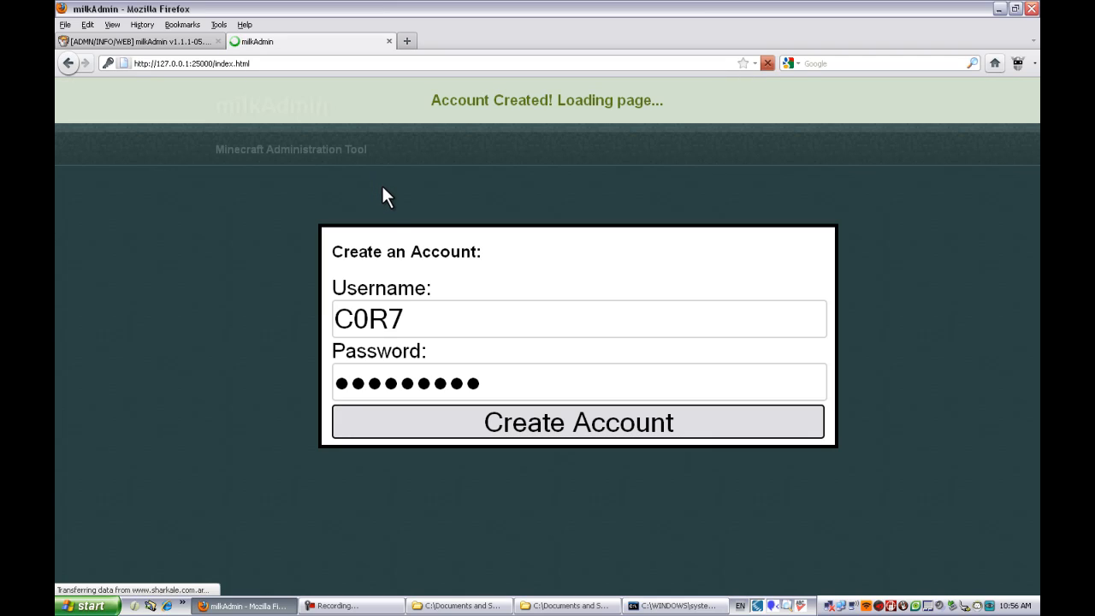
mouse_move(386, 231)
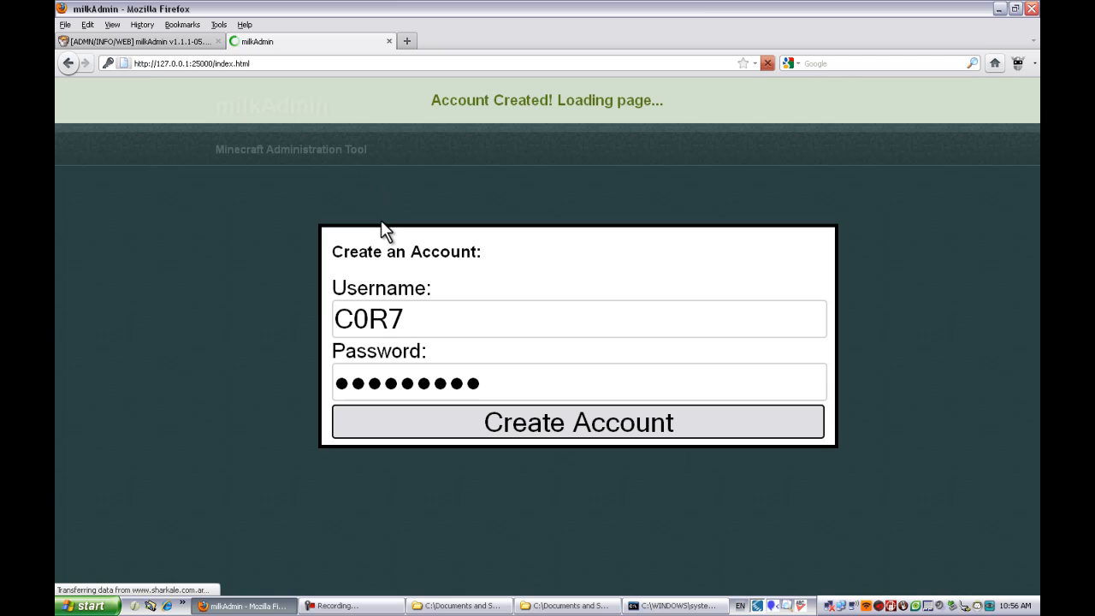
mouse_move(373, 225)
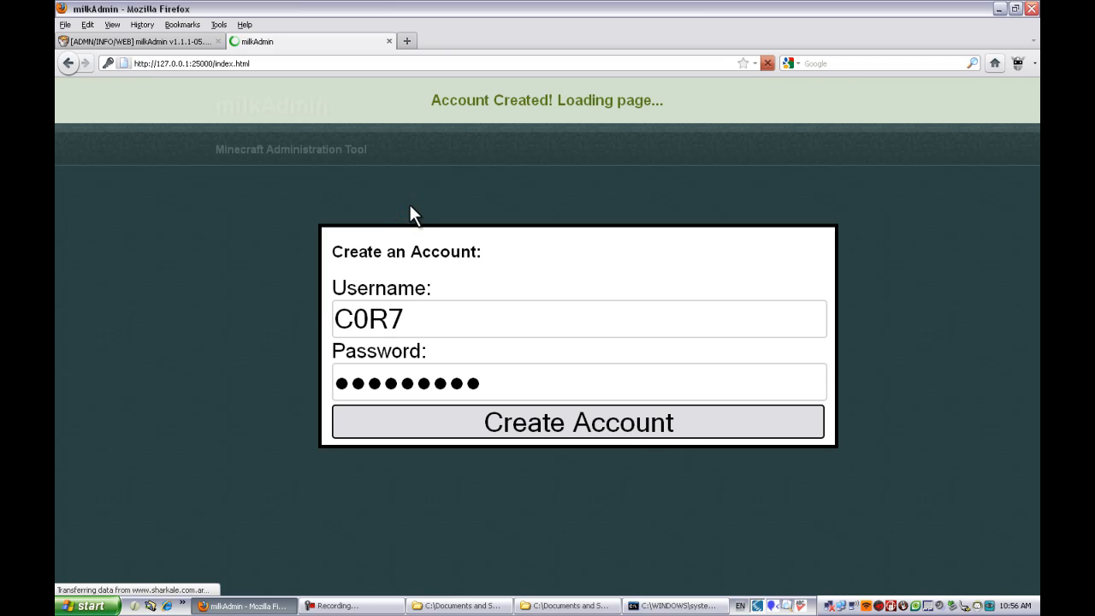
left_click(578, 422)
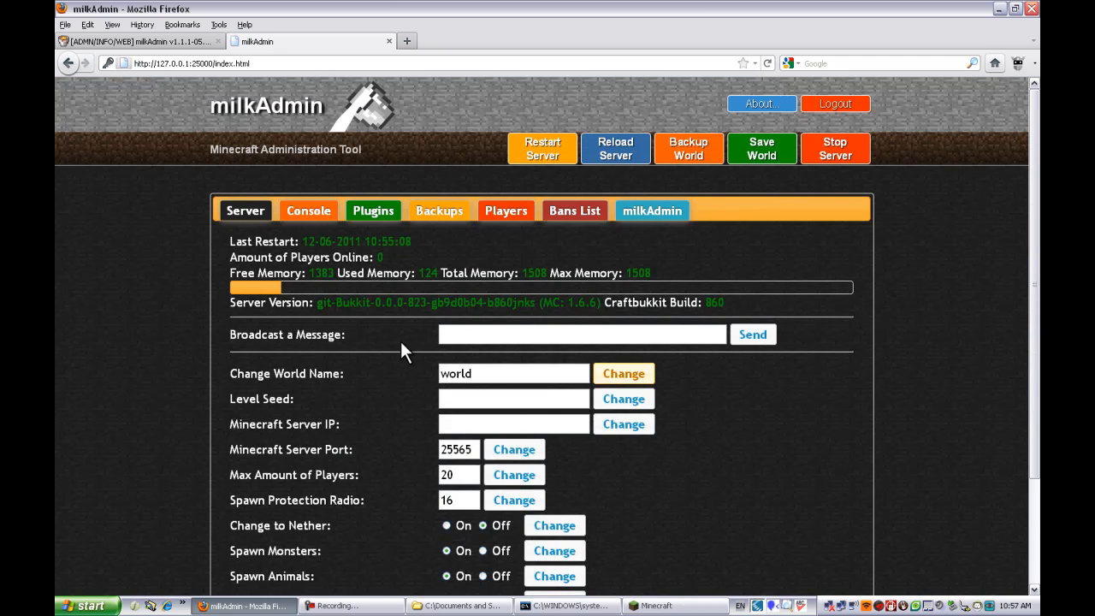
mouse_move(394, 259)
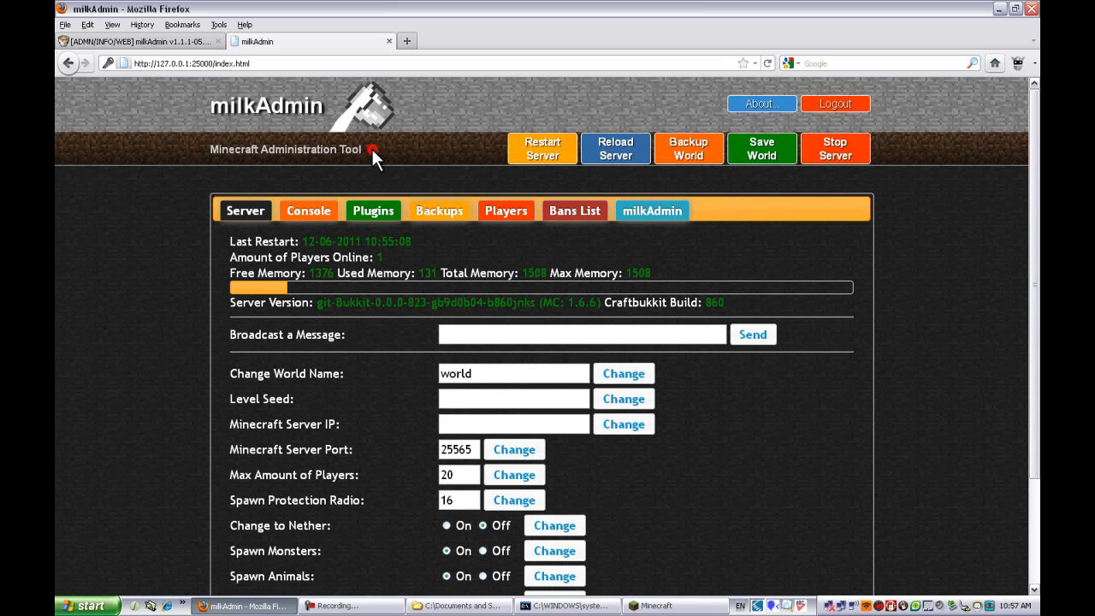
scroll("down", 3)
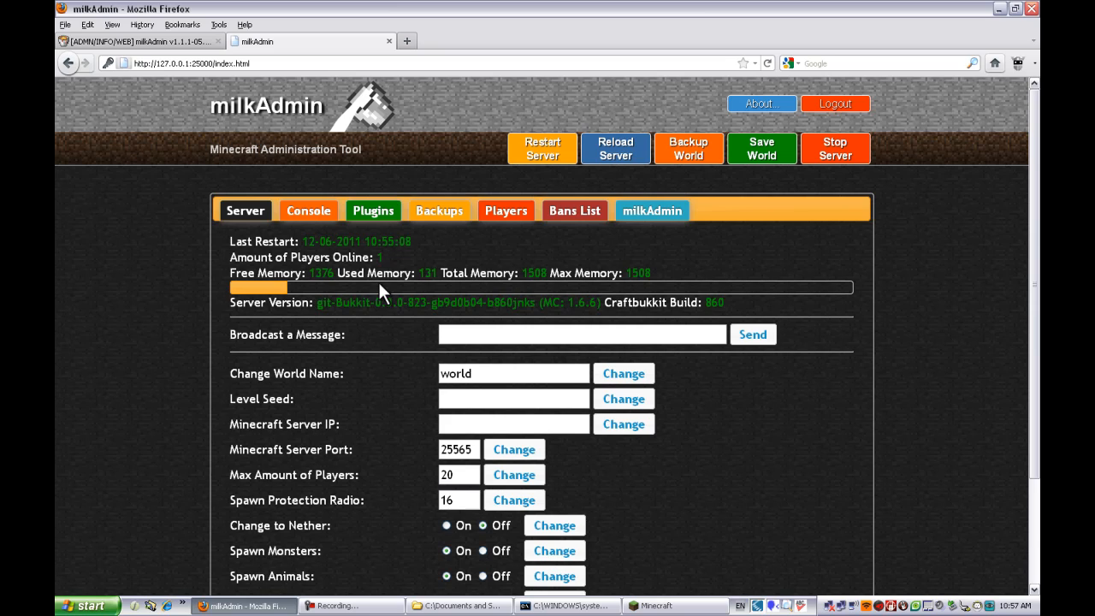
mouse_move(308, 580)
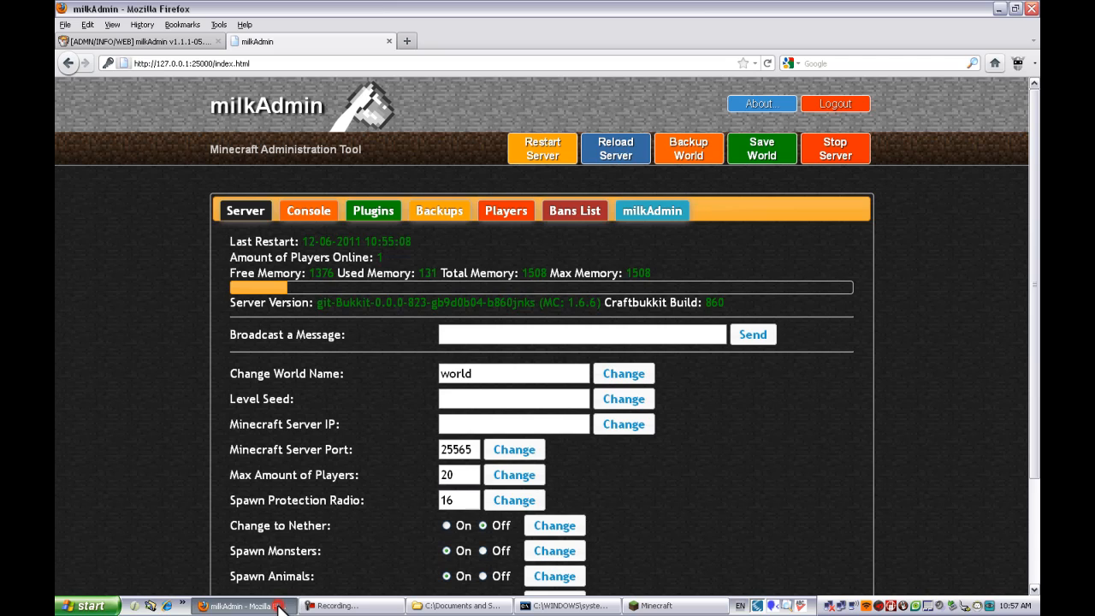
mouse_move(341, 375)
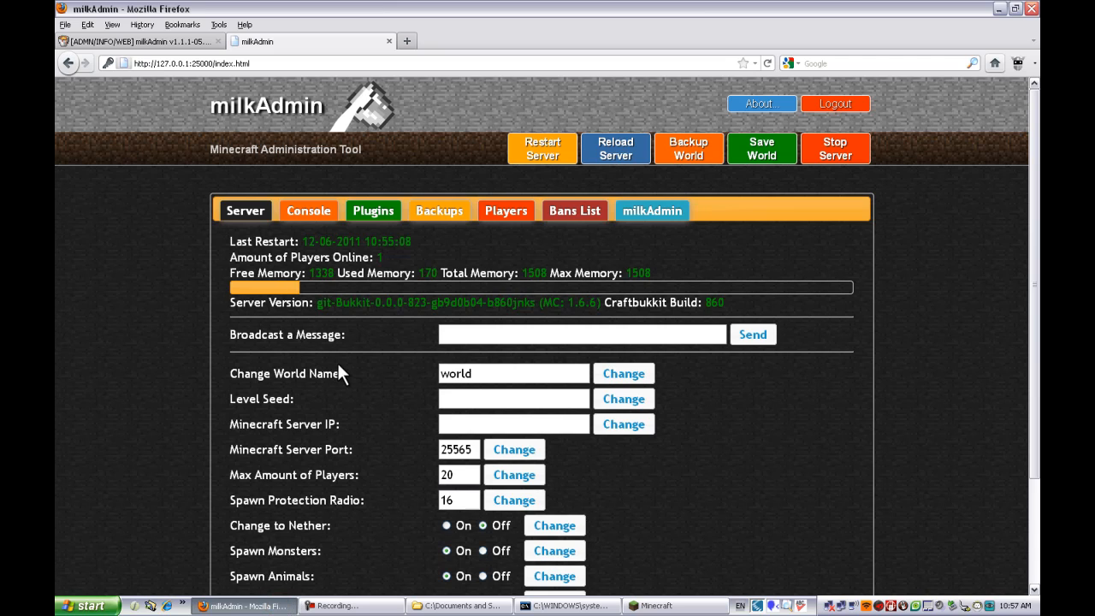
scroll("down", 3)
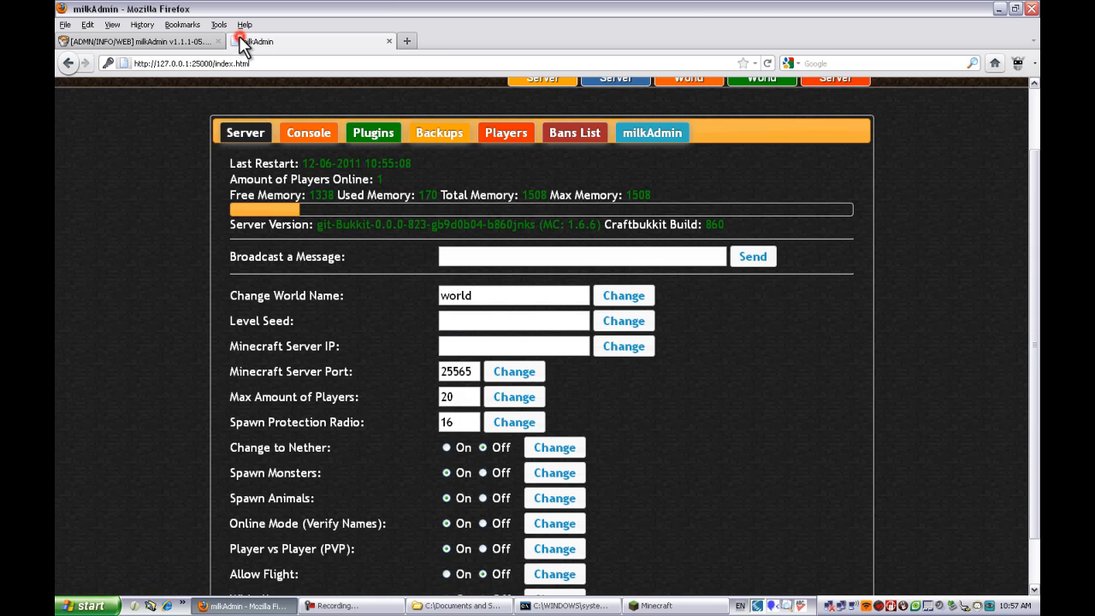
mouse_move(248, 77)
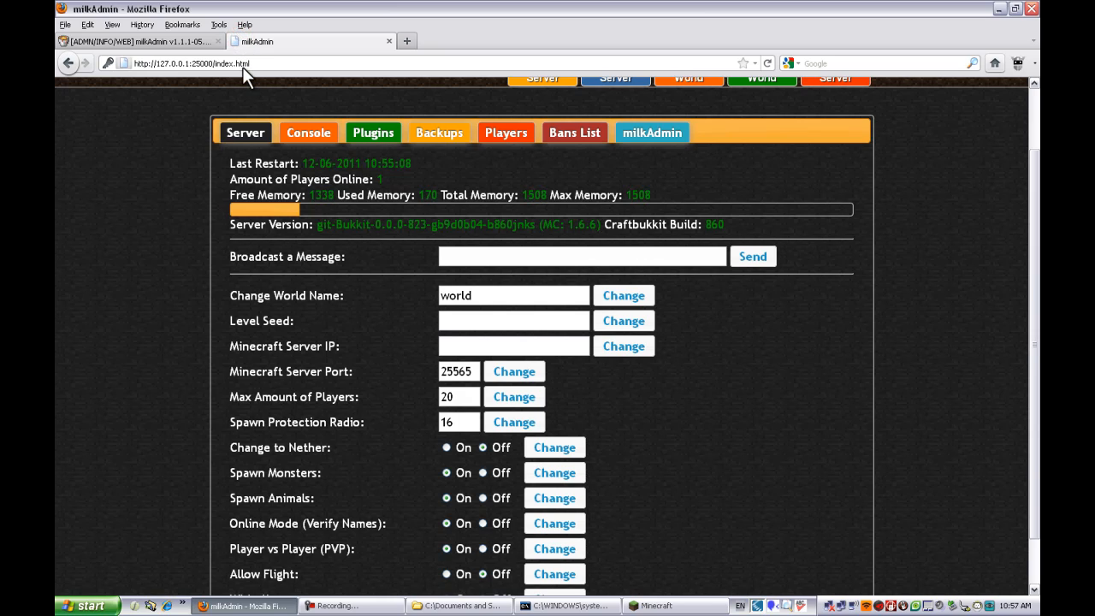
Change the Minecraft Server IP to 127.0.0.1 and open the Console log.
type("127.0.0.1")
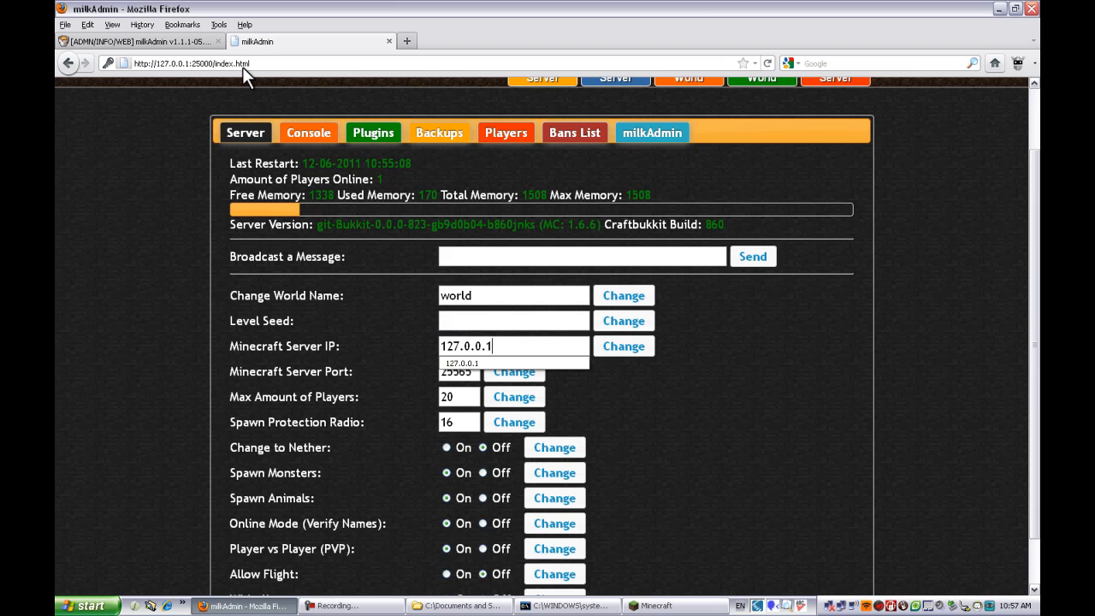
left_click(623, 346)
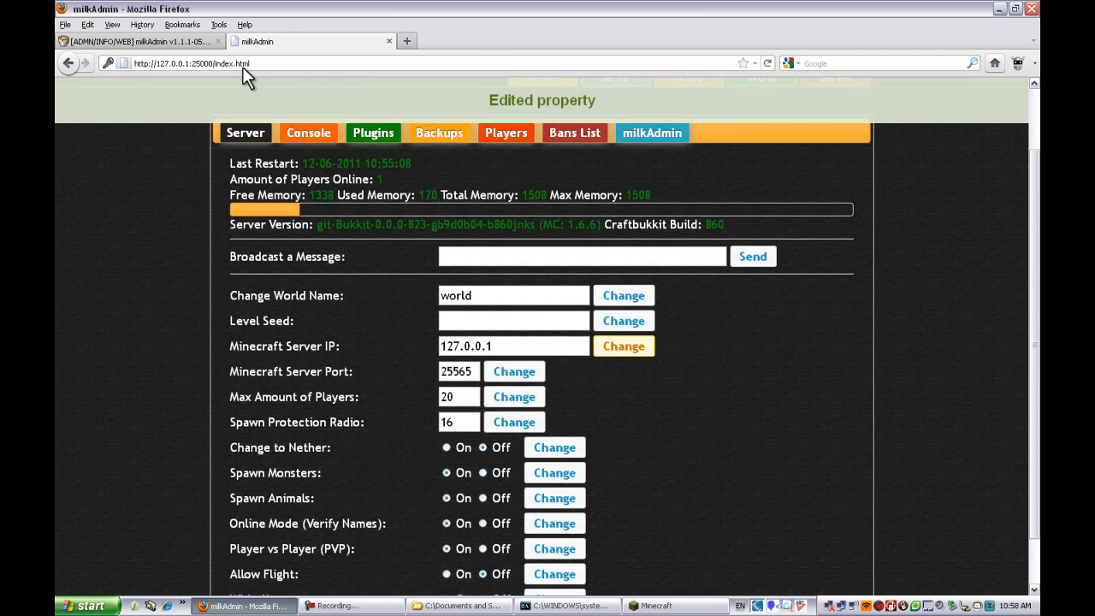
scroll("down", 3)
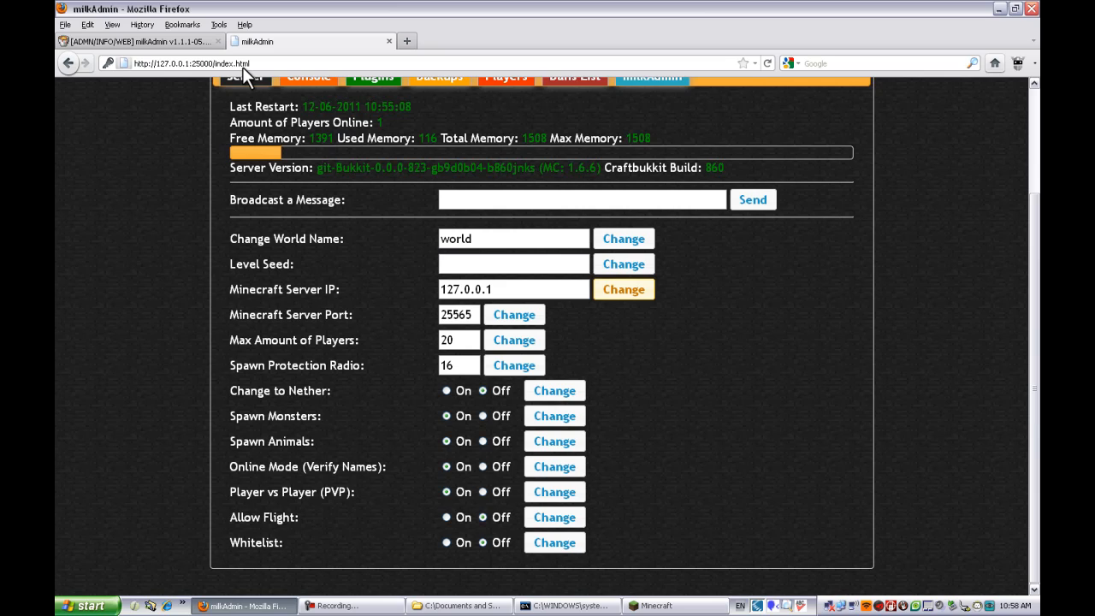
left_click(445, 516)
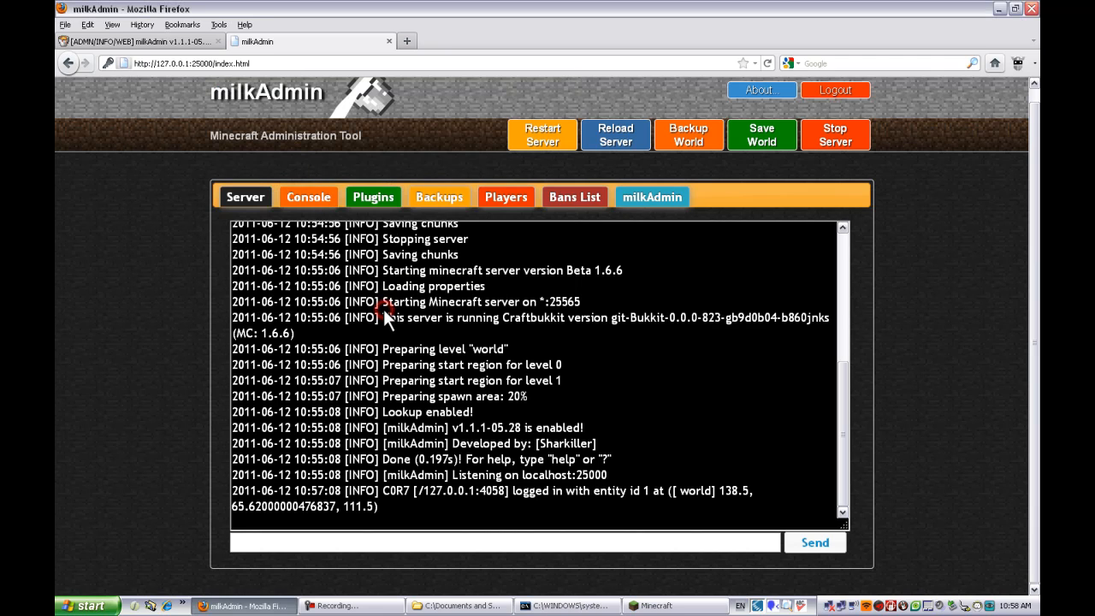
Reload the Plugins list (Lookup 0.4, milkAdmin 1.1.1-05.28), then show online Players.
left_click(373, 197)
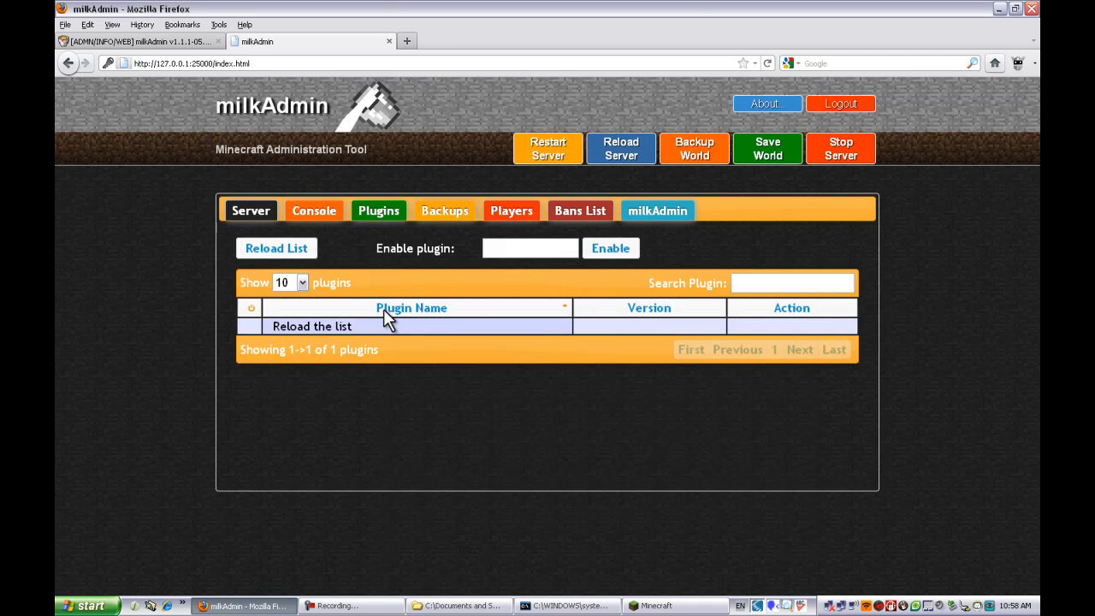
left_click(275, 248)
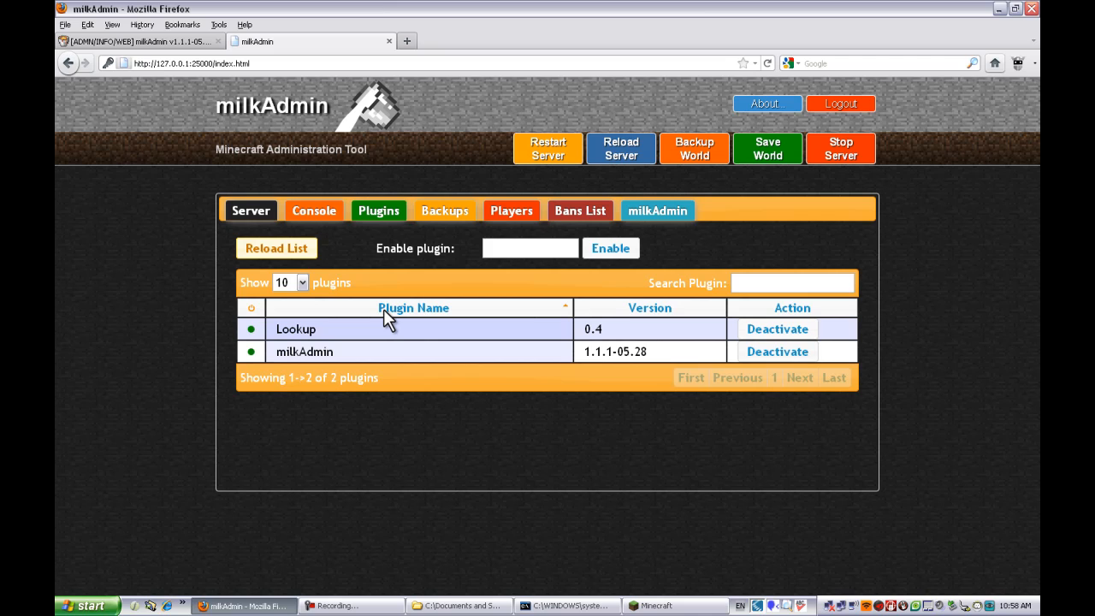
left_click(444, 211)
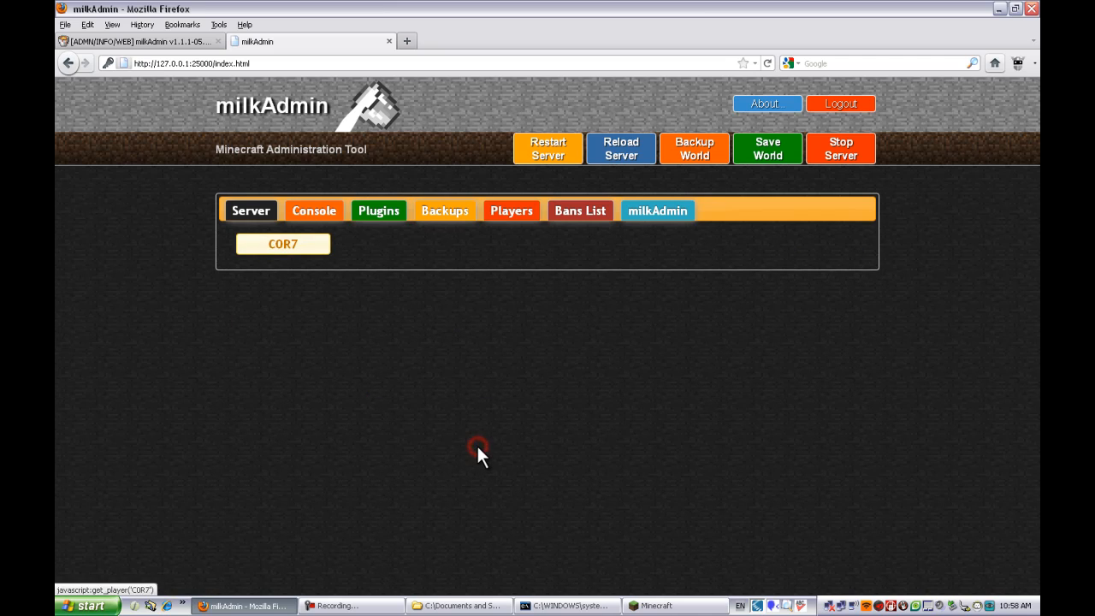
left_click(282, 244)
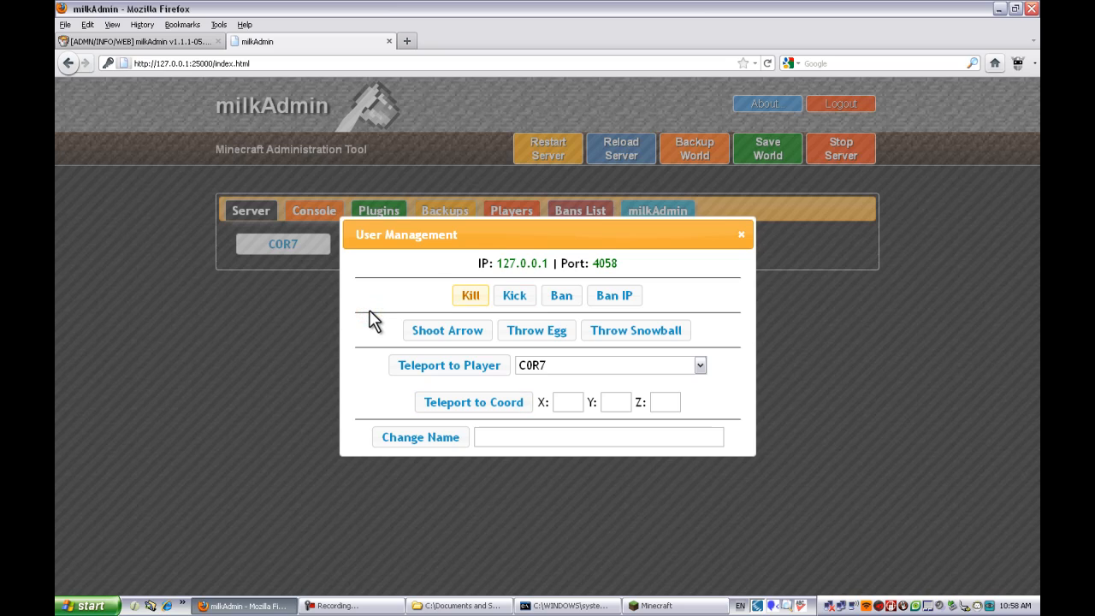
left_click(561, 295)
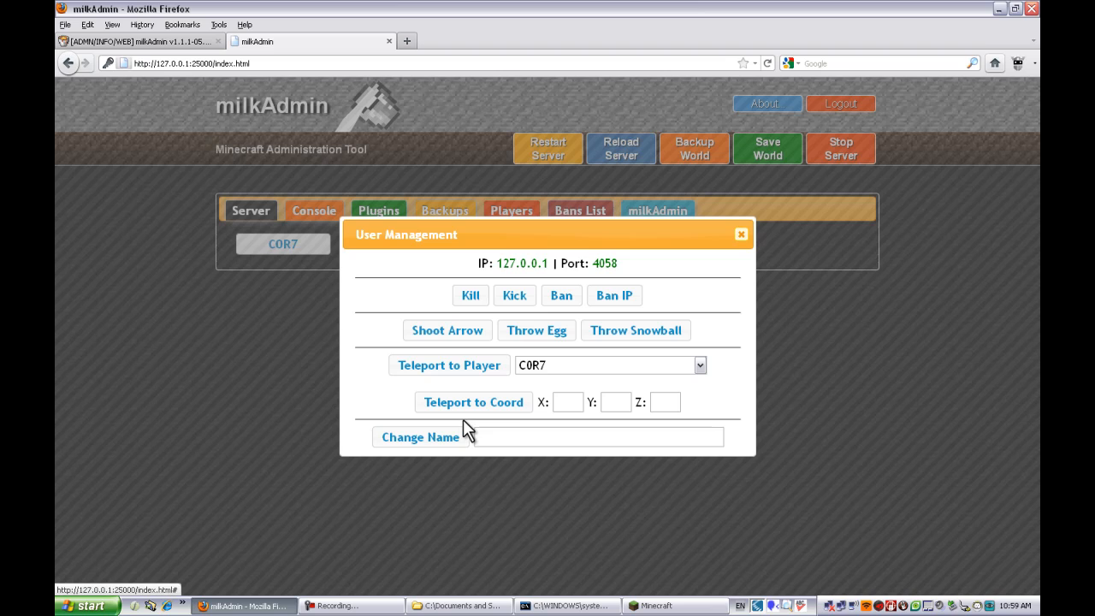
left_click(740, 234)
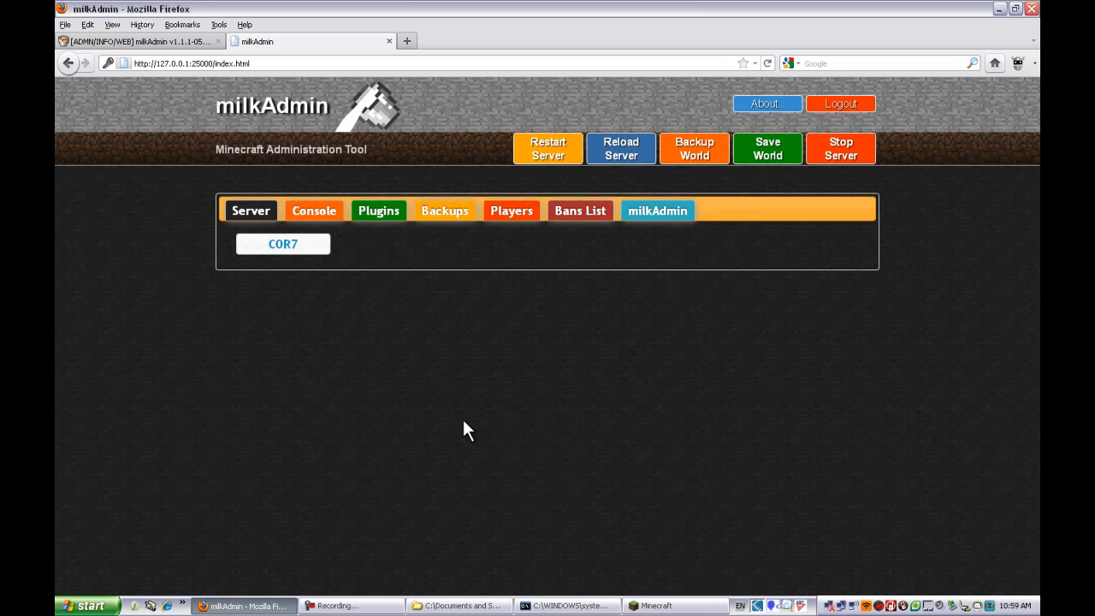
left_click(579, 210)
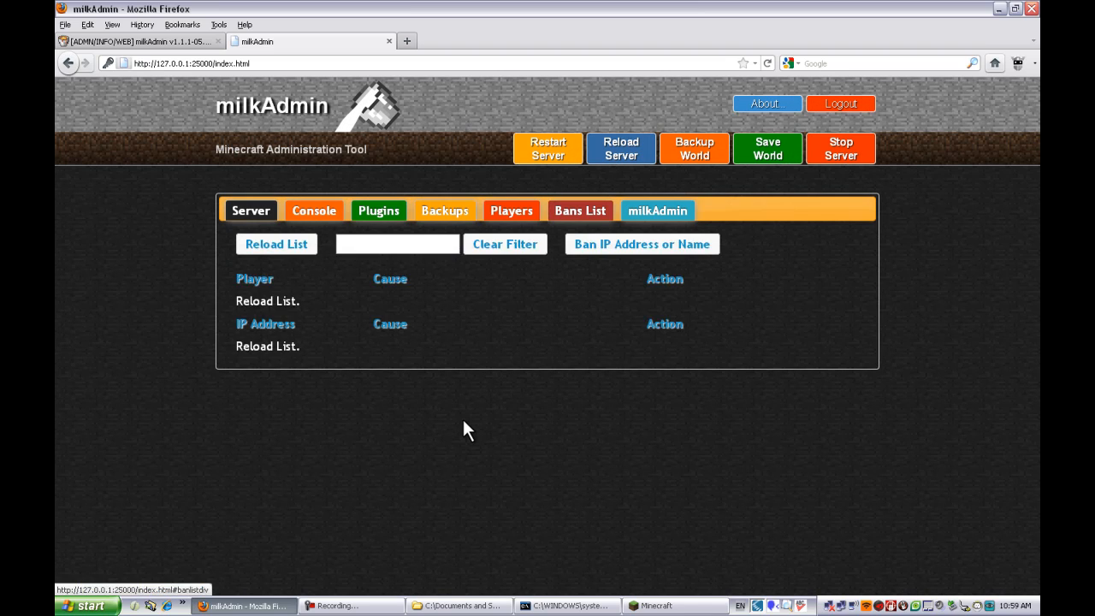
left_click(657, 211)
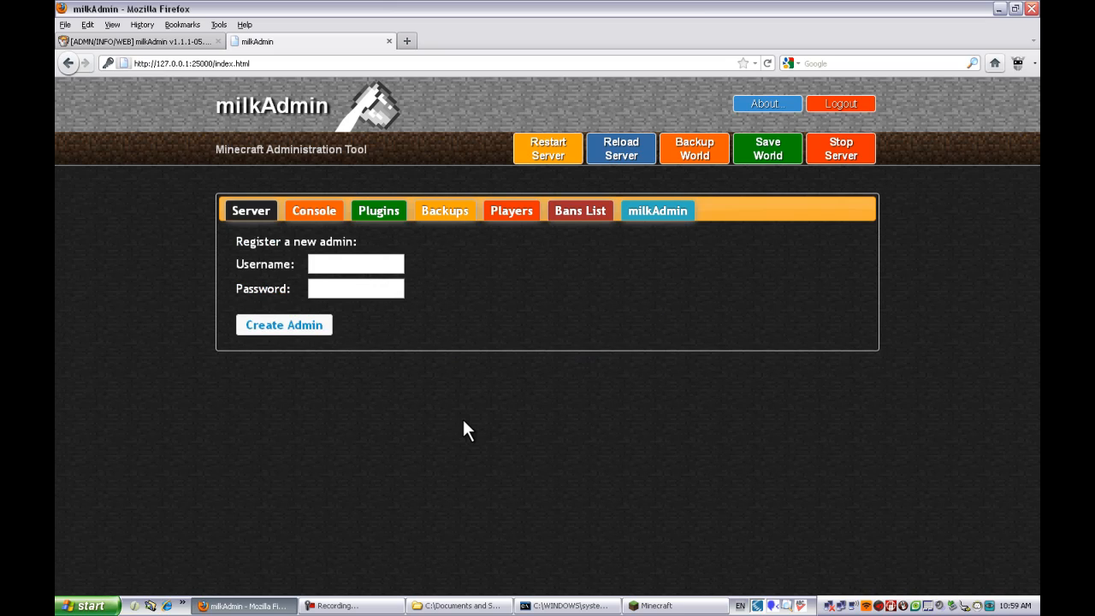
left_click(354, 263)
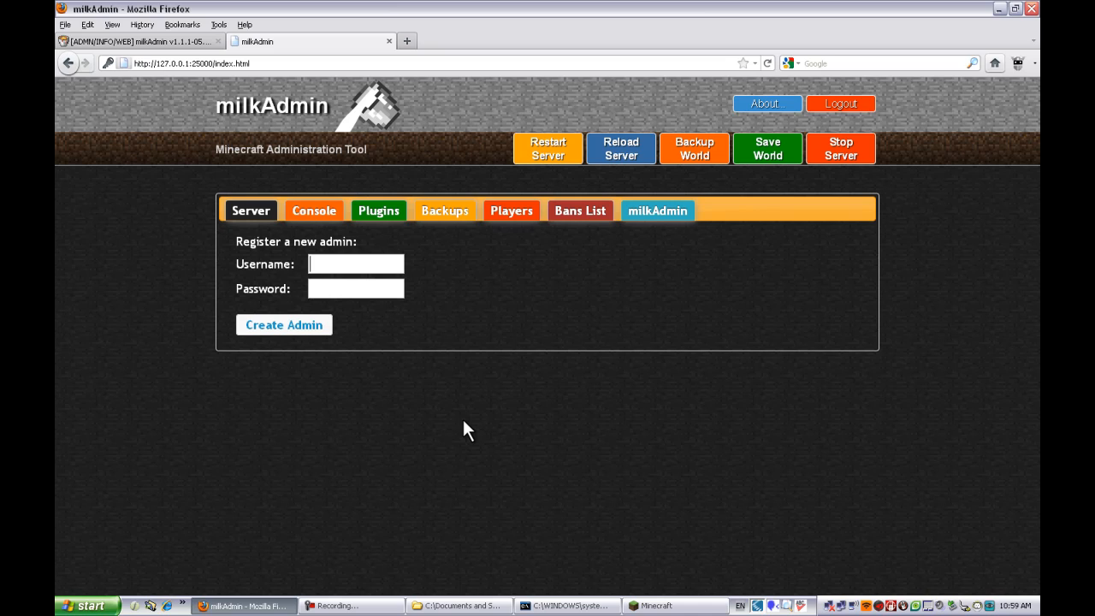
type("Test")
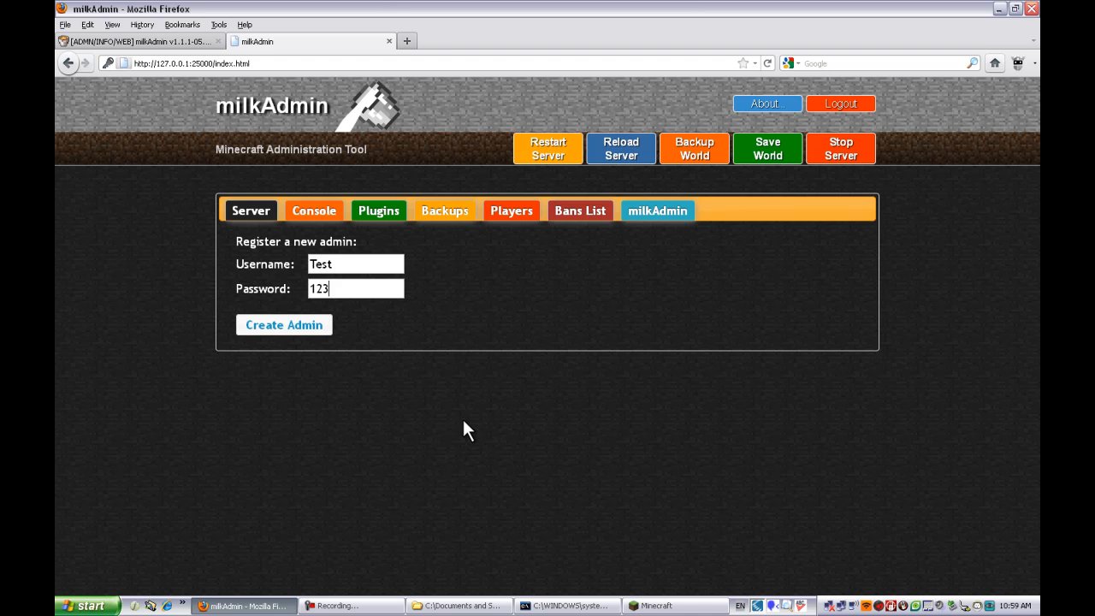
left_click(284, 324)
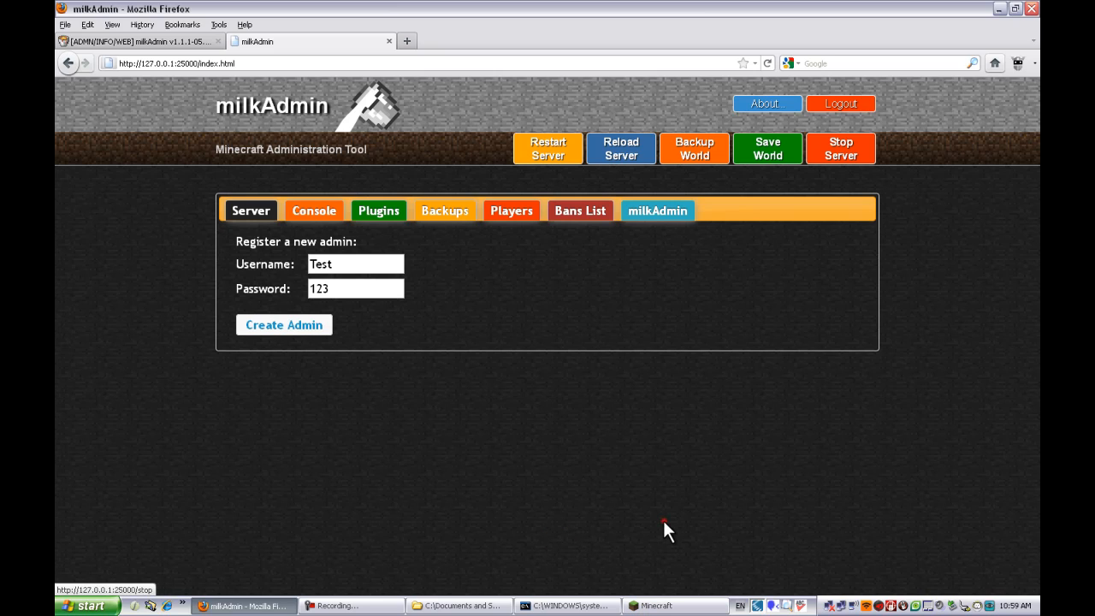
mouse_move(406, 594)
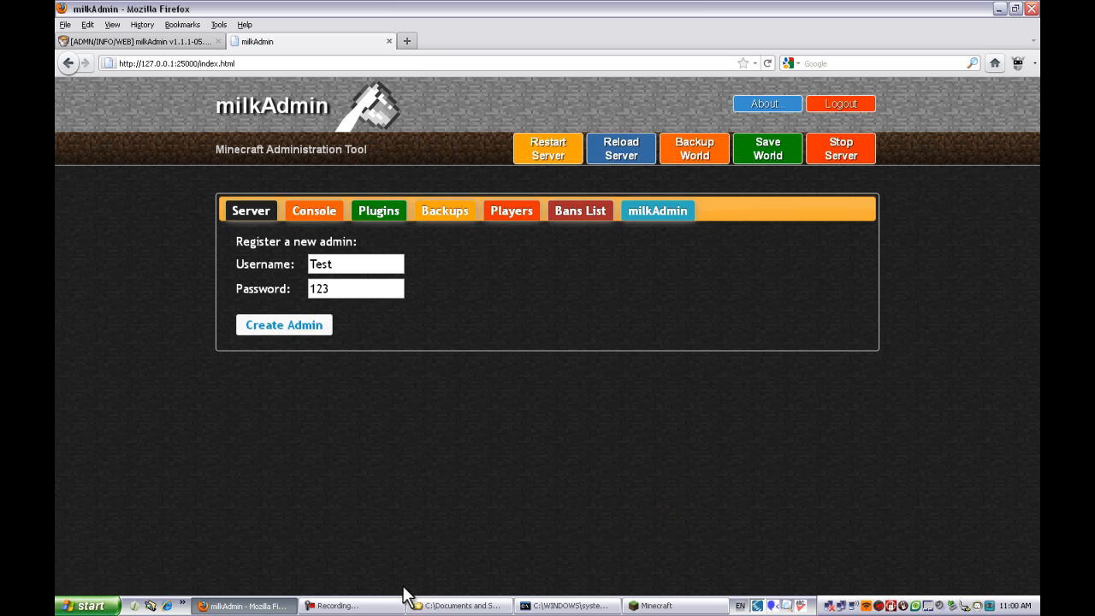
Return to the Server tab with stats, broadcast field and world settings.
left_click(250, 211)
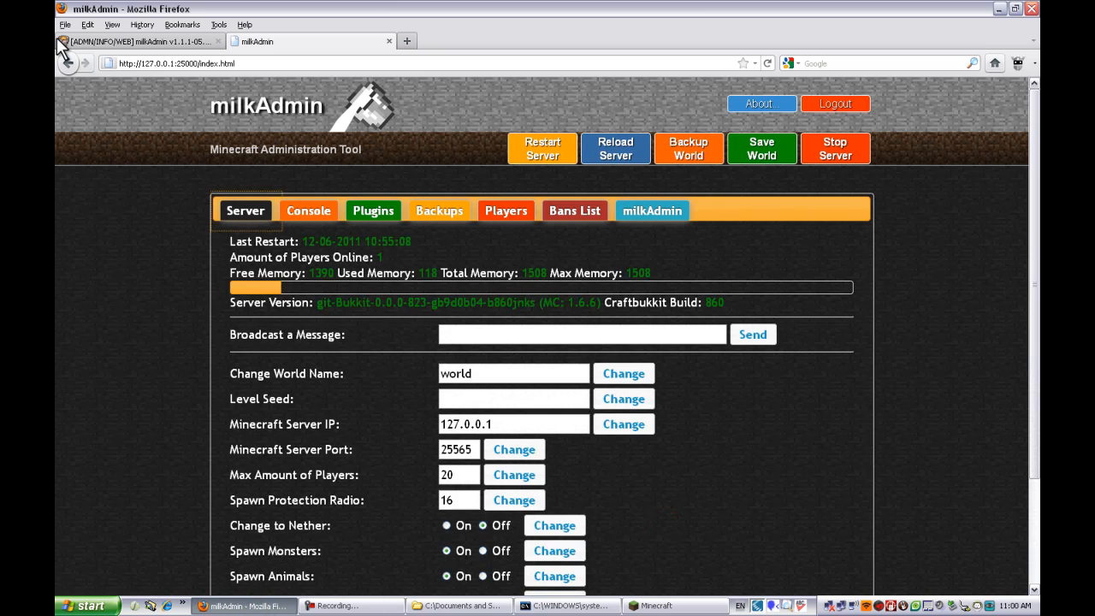